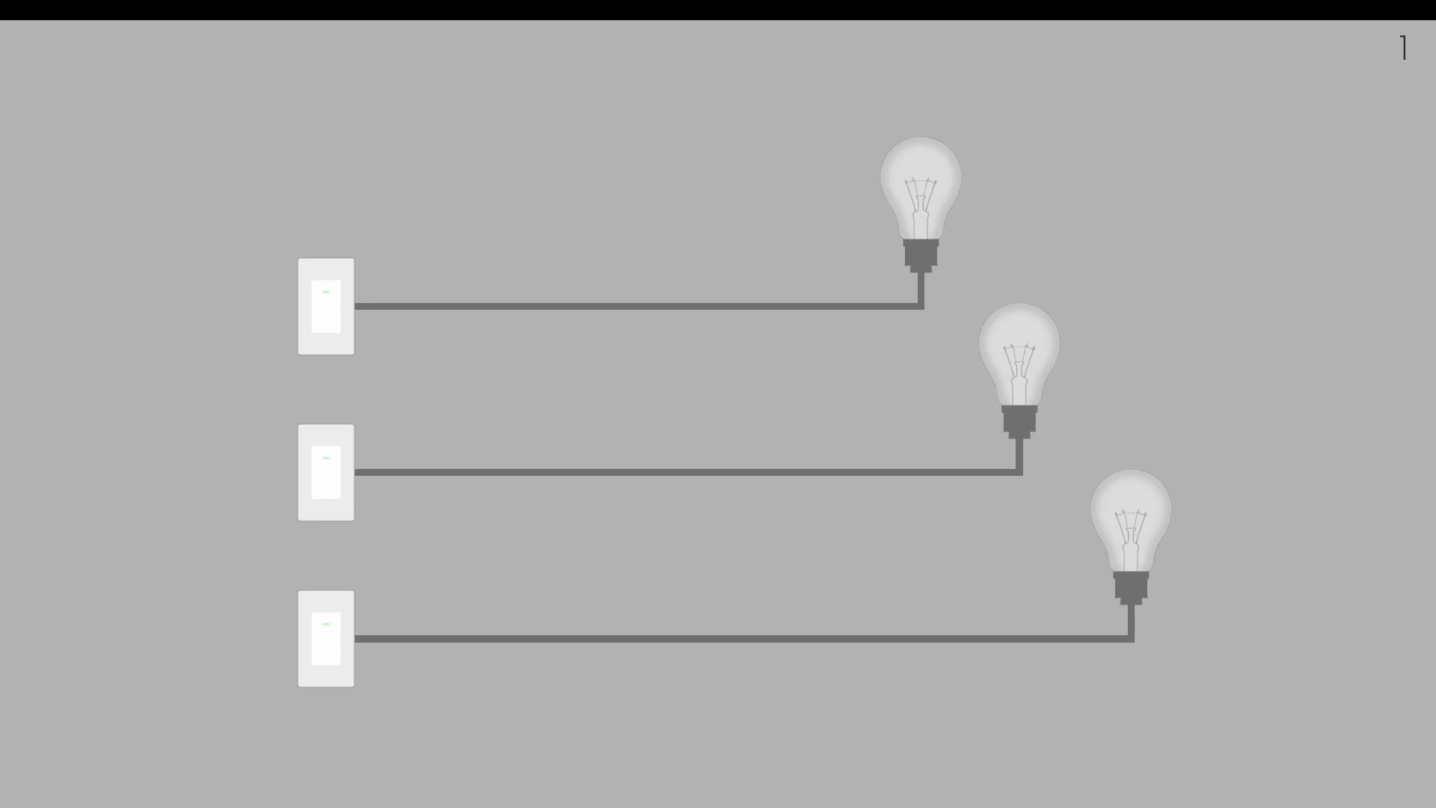
# Step: Flip the level 1 switch, then level 2's top switch to light the upper bulb
pyautogui.click(325, 474)
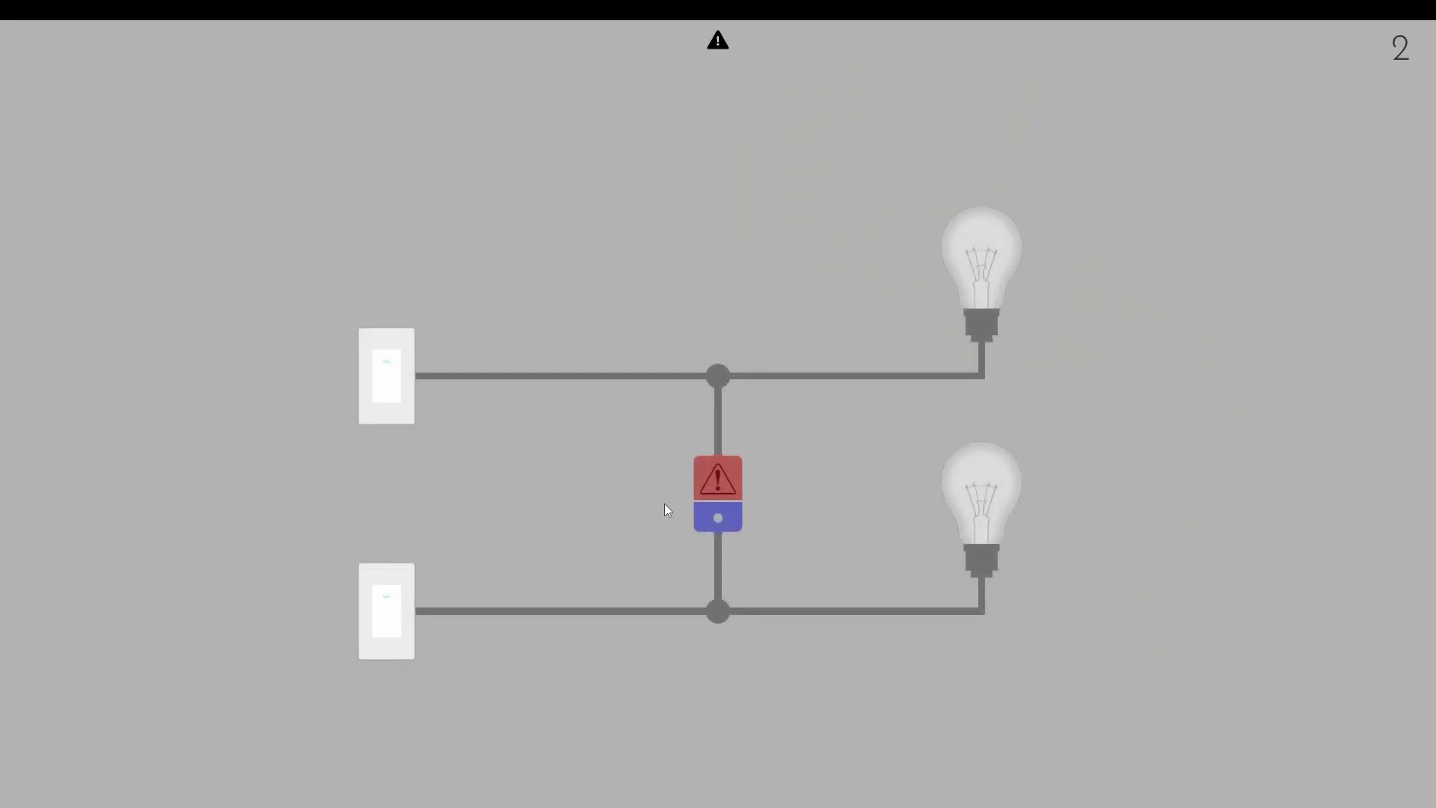
pyautogui.moveTo(764, 498)
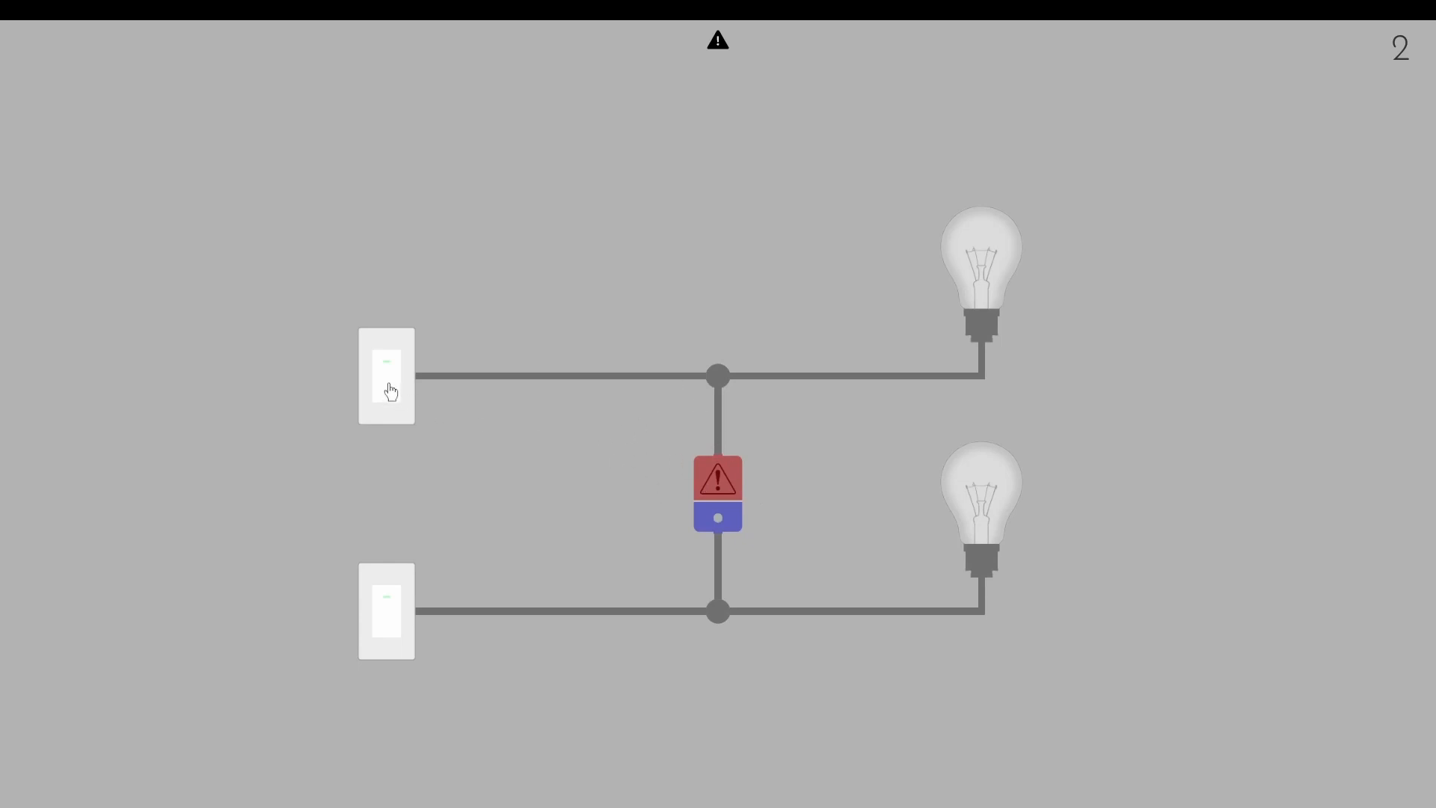
pyautogui.click(387, 376)
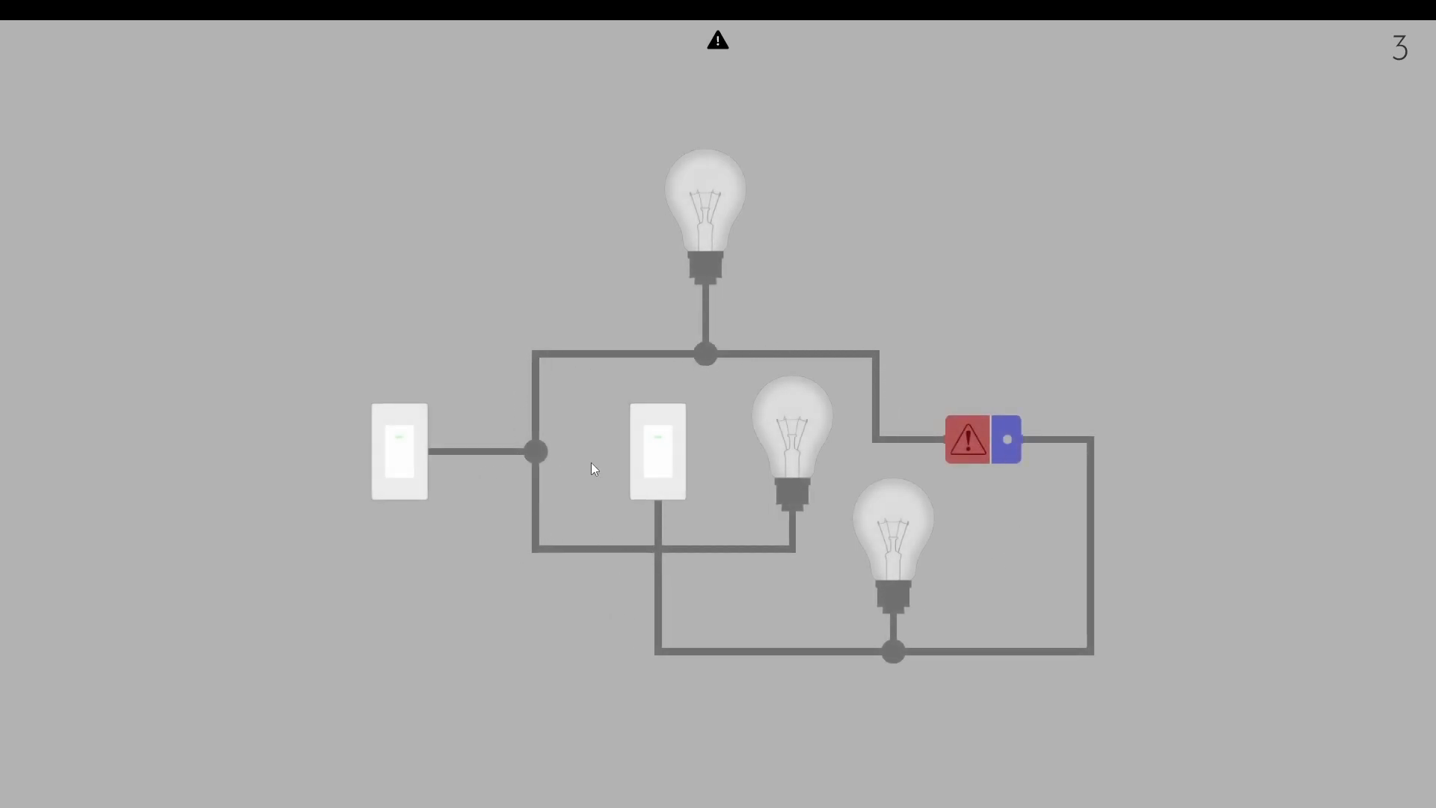
# Step: Light all level 3 bulbs, then the level 4 middle bulb and bottom switch
pyautogui.click(656, 452)
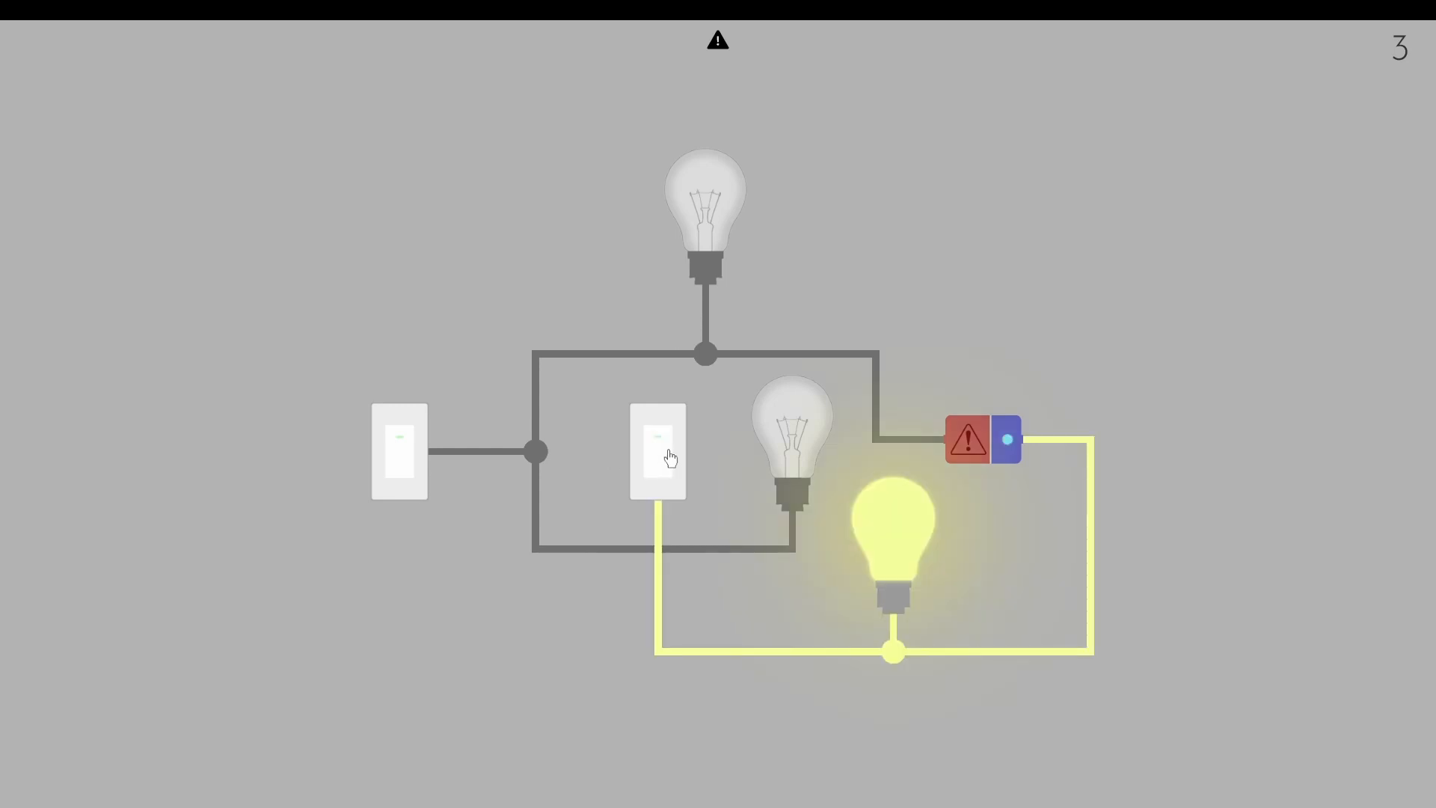
pyautogui.click(657, 453)
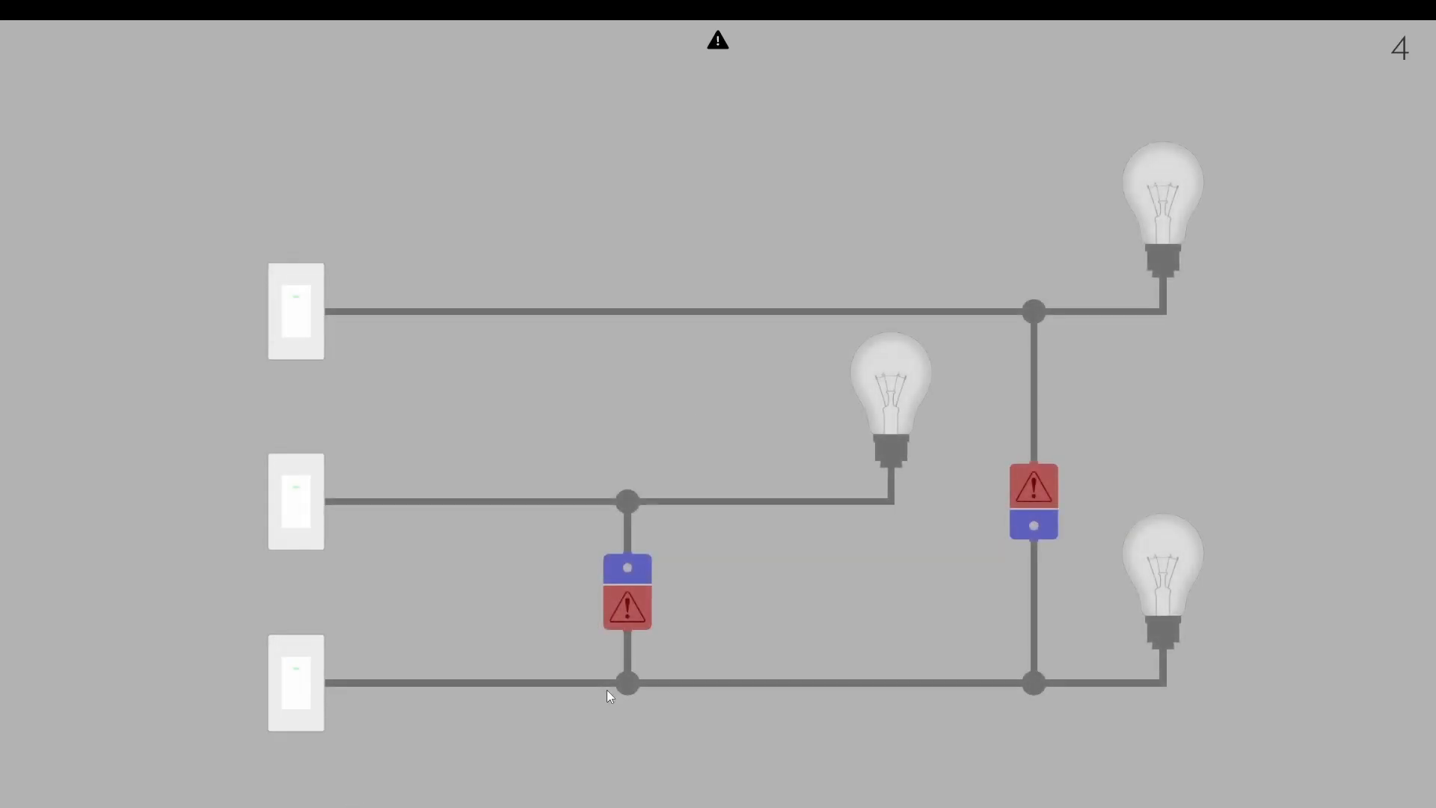
pyautogui.moveTo(493, 754)
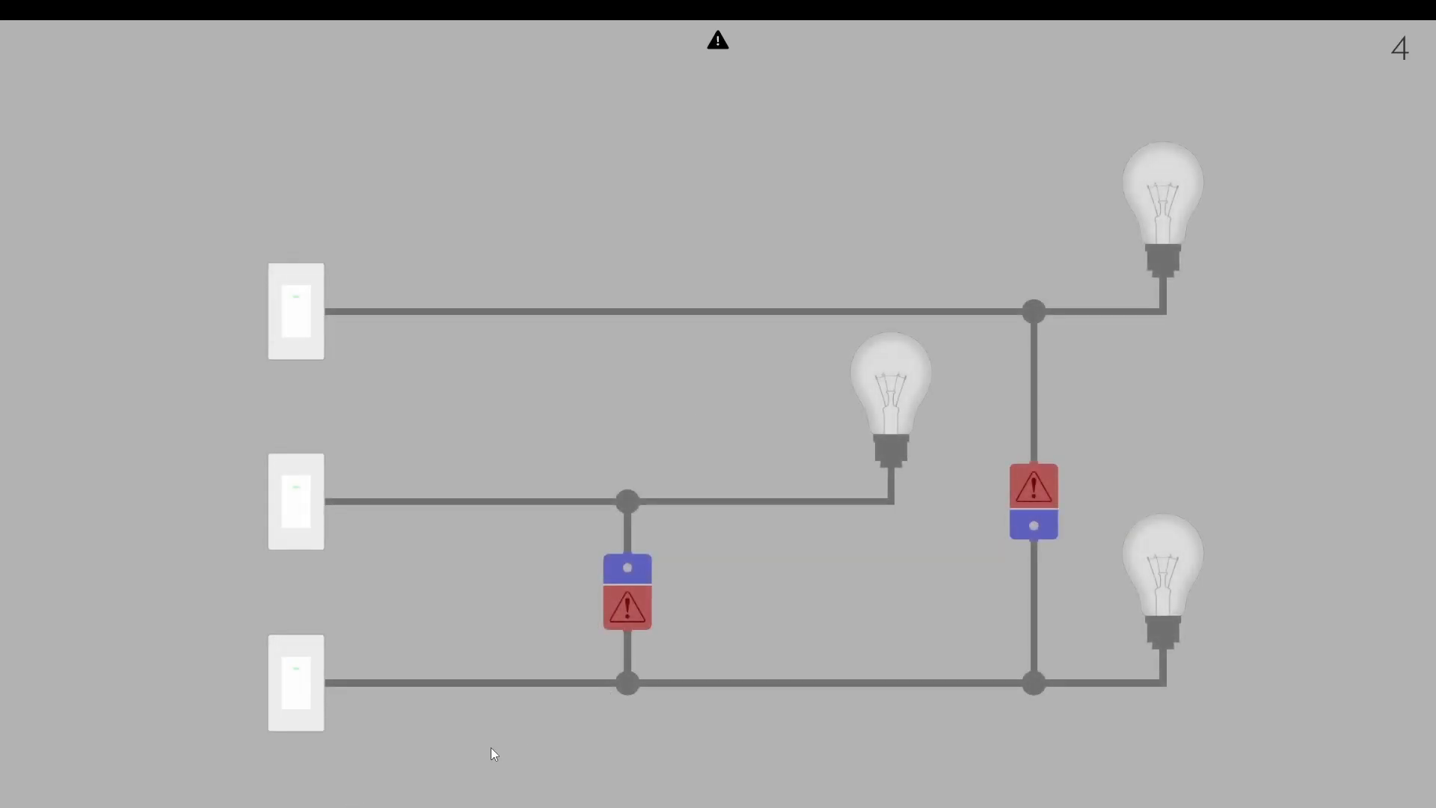
pyautogui.click(295, 501)
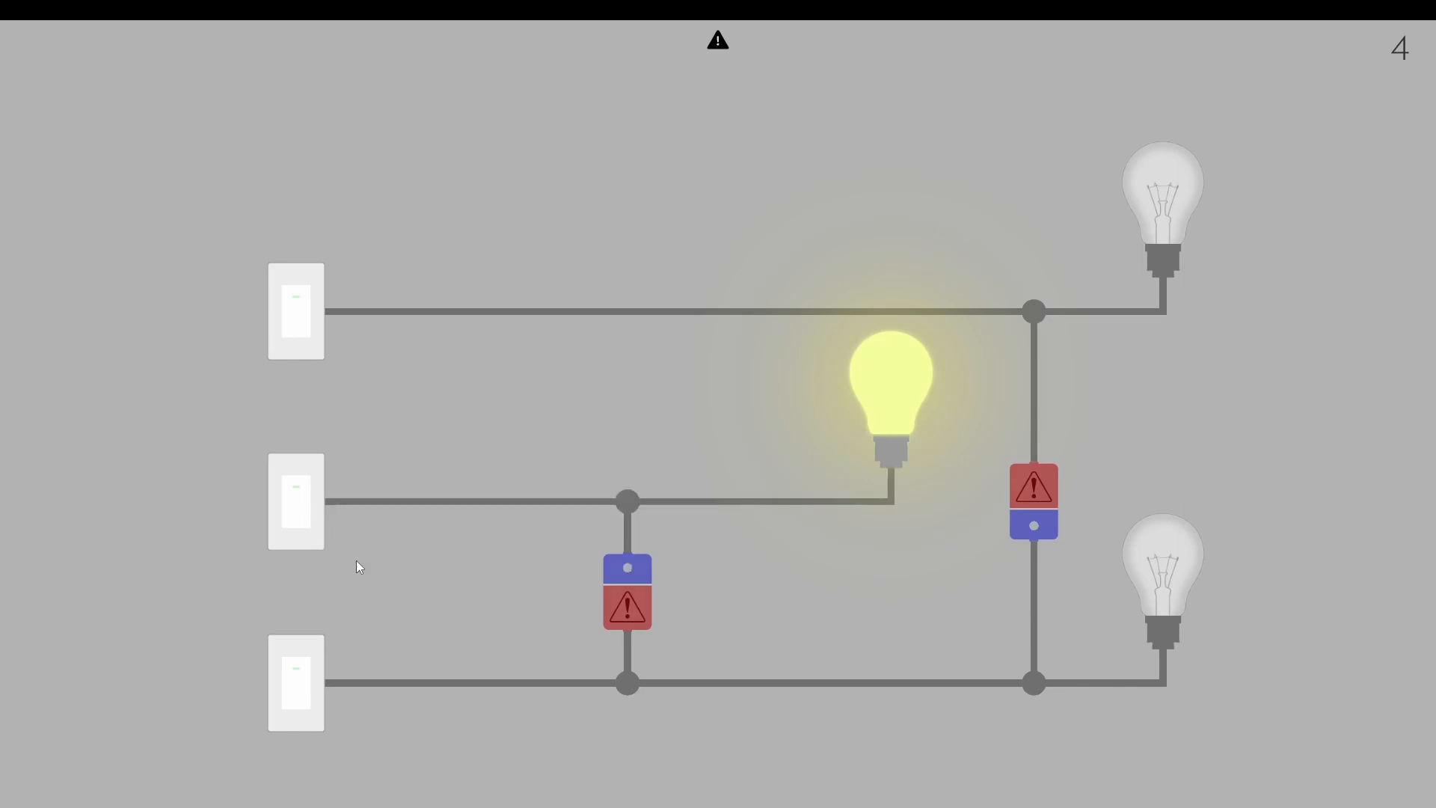
pyautogui.click(296, 682)
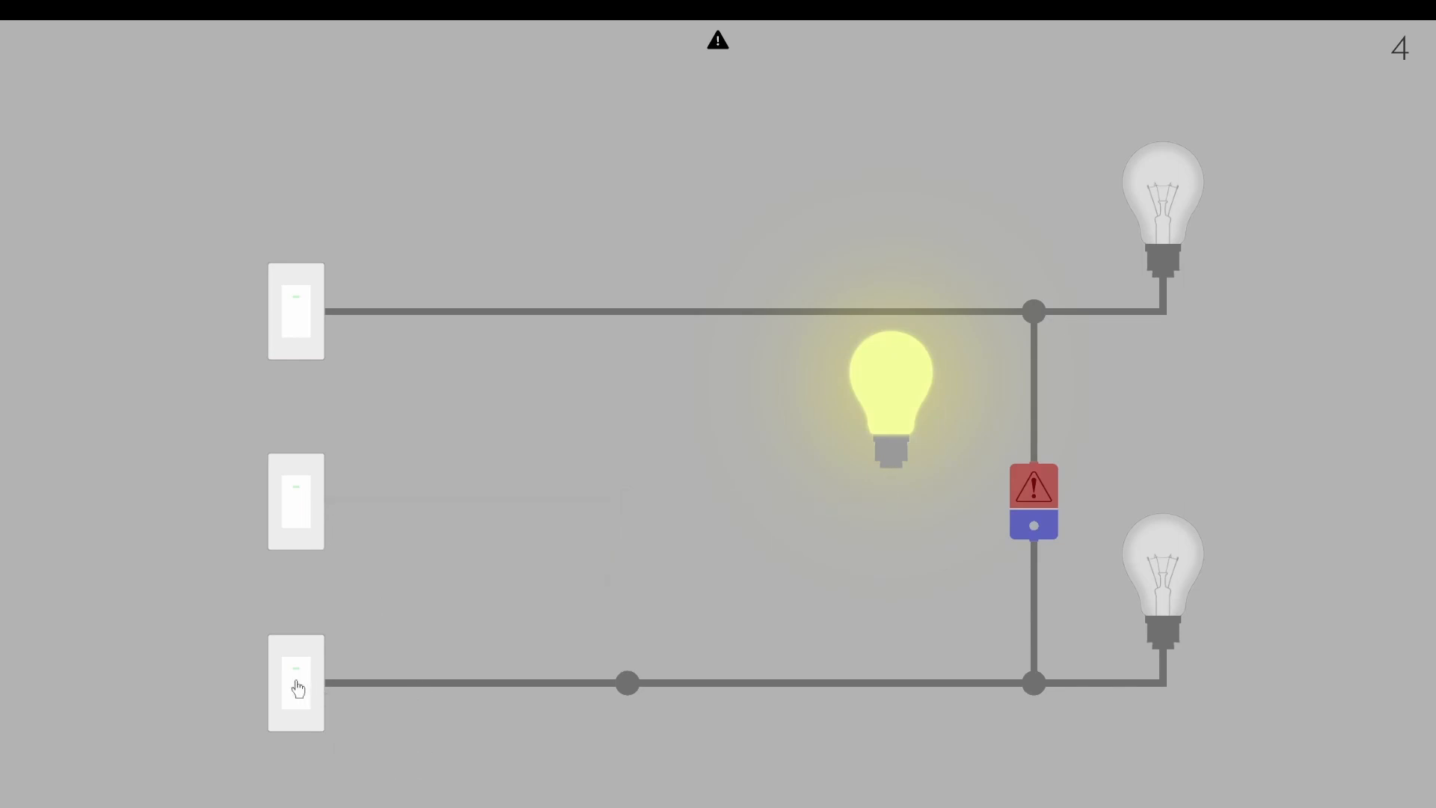
pyautogui.click(297, 682)
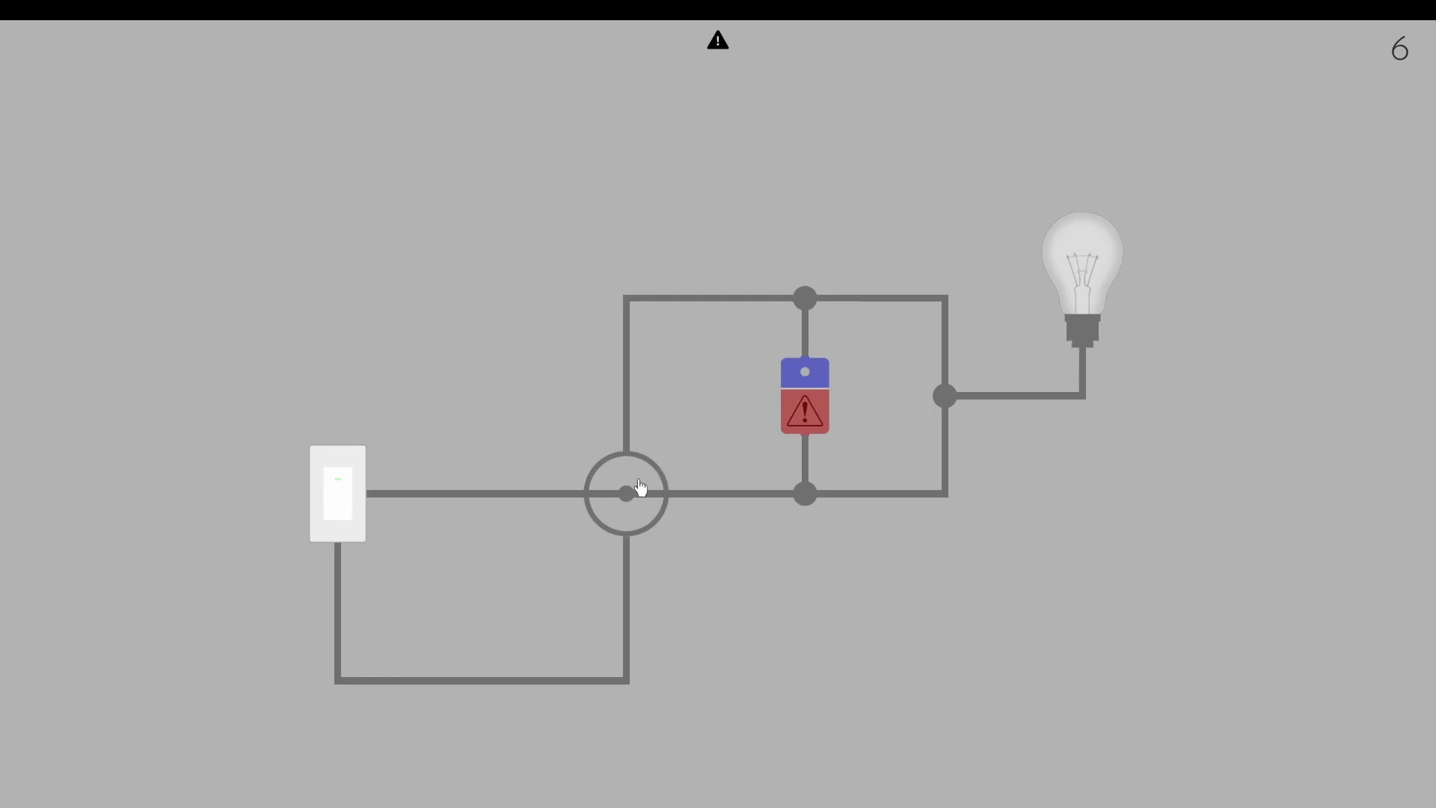
# Step: Rotate the level 6 junction and level 7's upper junction, then power the level 7 switch
pyautogui.click(627, 494)
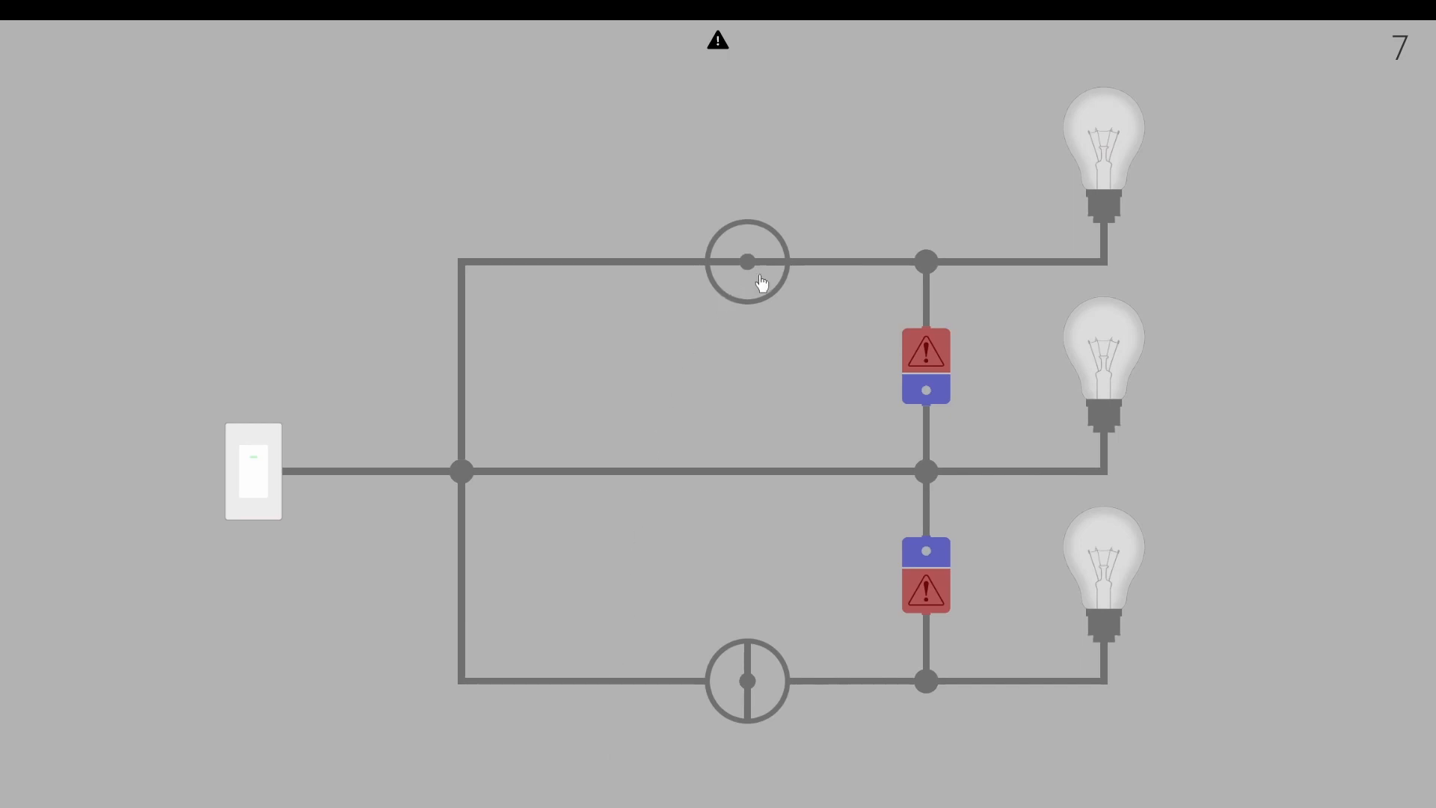
pyautogui.click(746, 263)
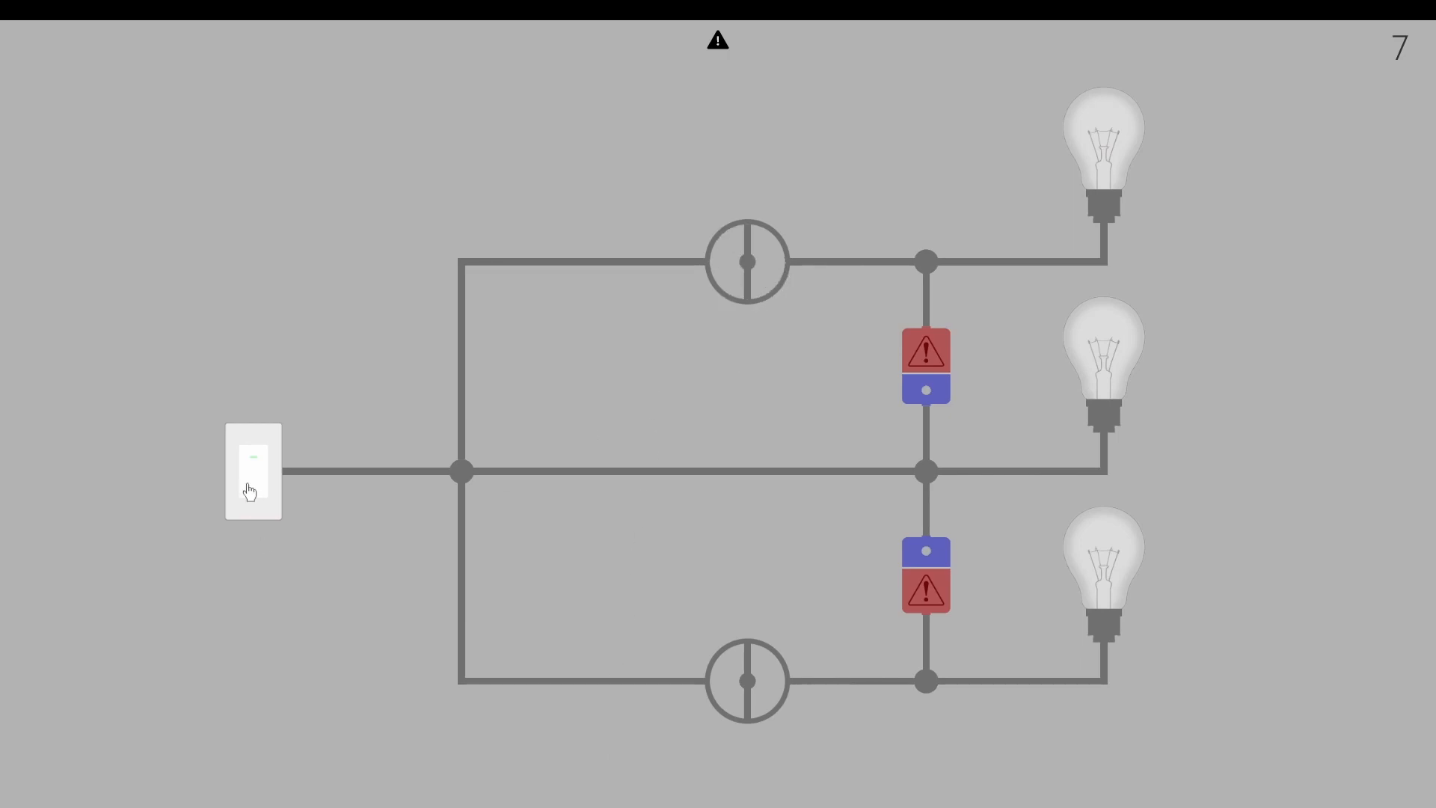
pyautogui.click(253, 470)
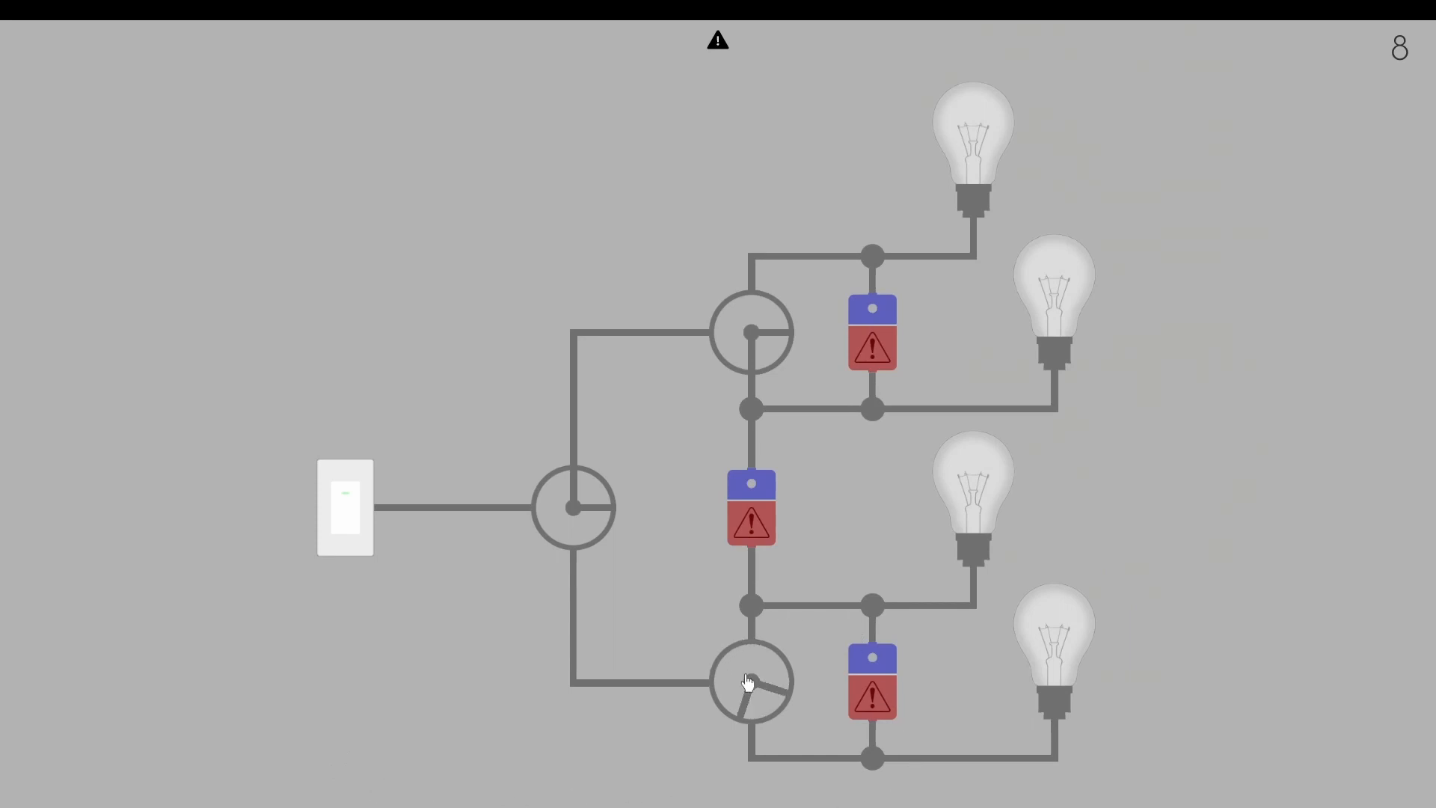
# Step: Rotate level 8's lower junction to redirect current, then light the remaining bulbs
pyautogui.click(750, 682)
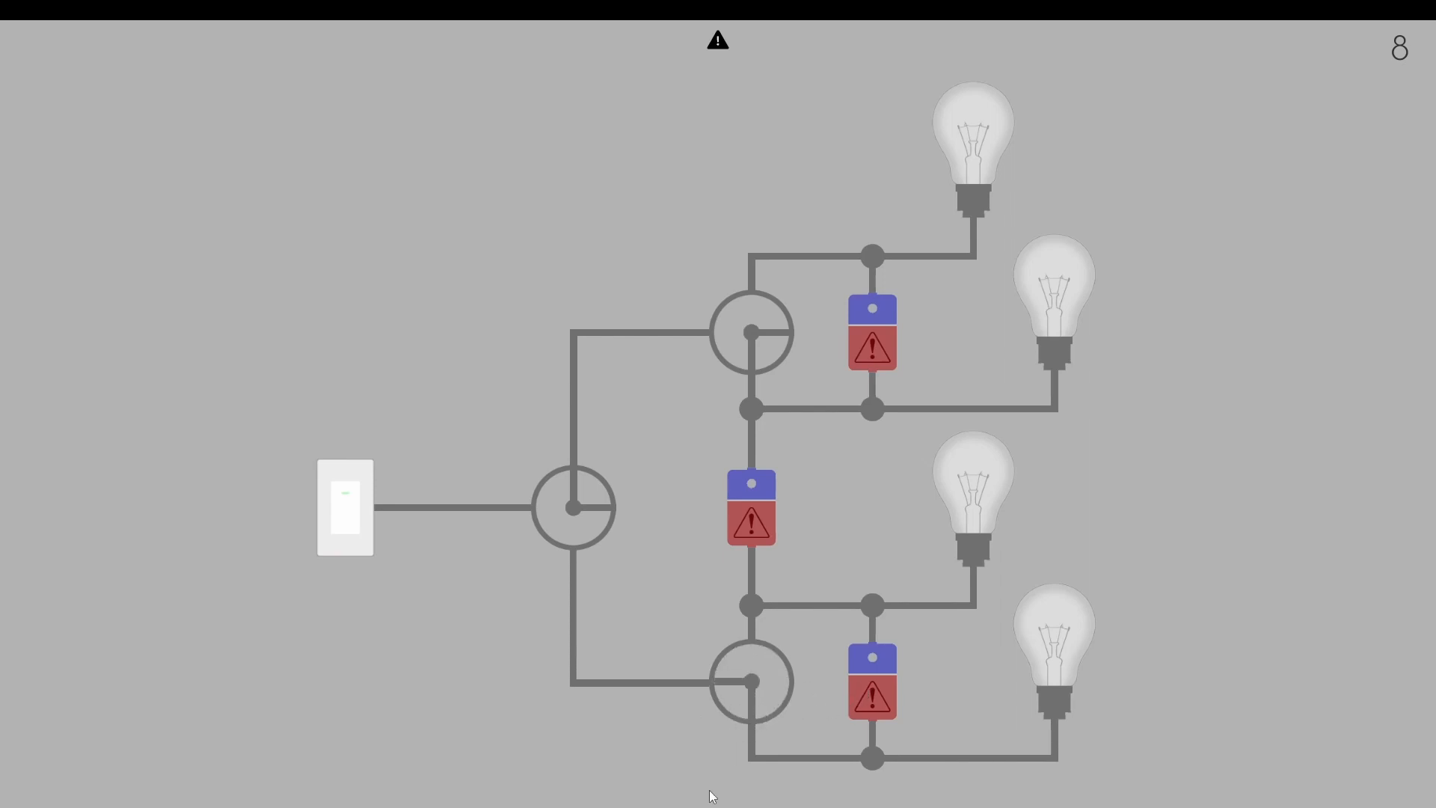
pyautogui.moveTo(792, 693)
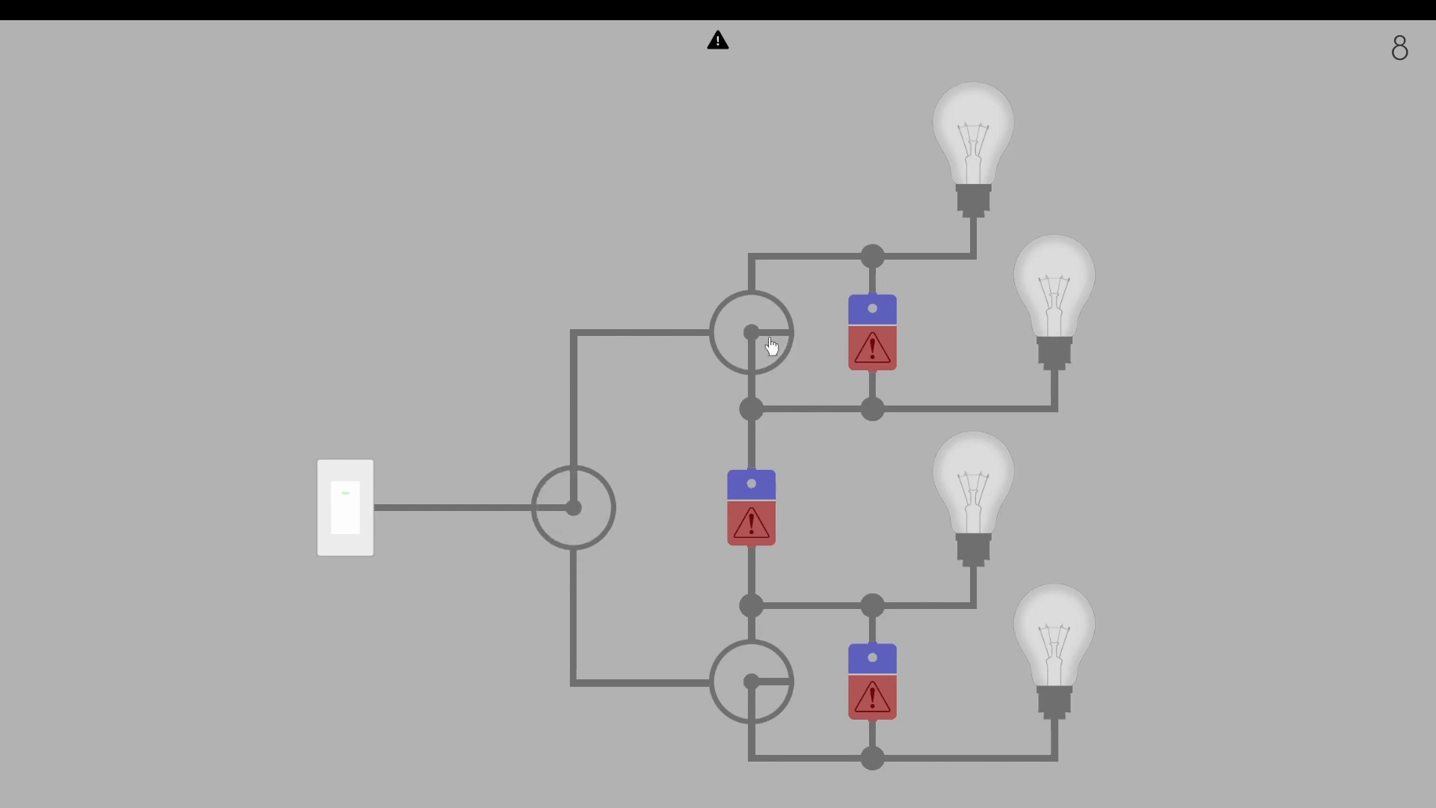
pyautogui.moveTo(613, 578)
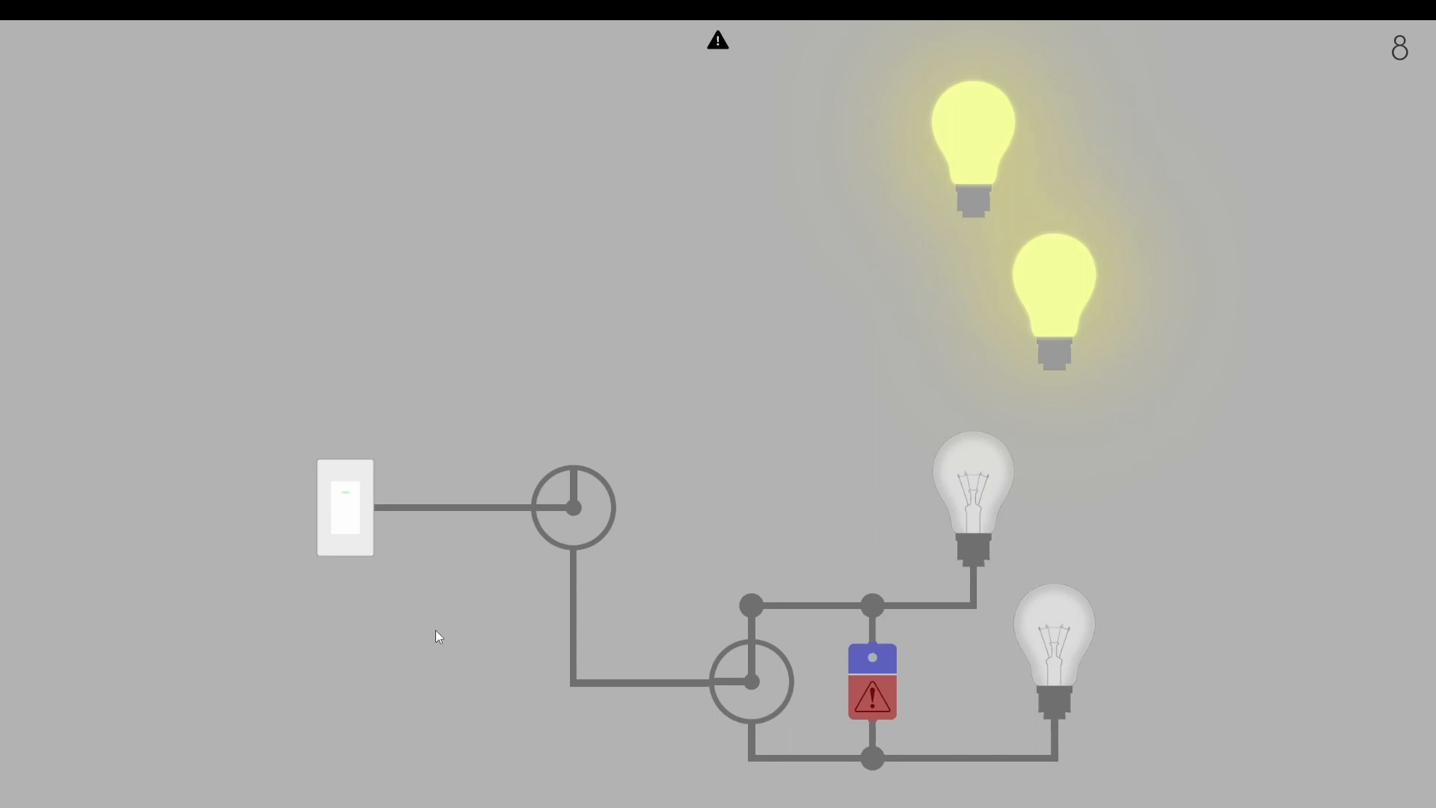
pyautogui.click(573, 507)
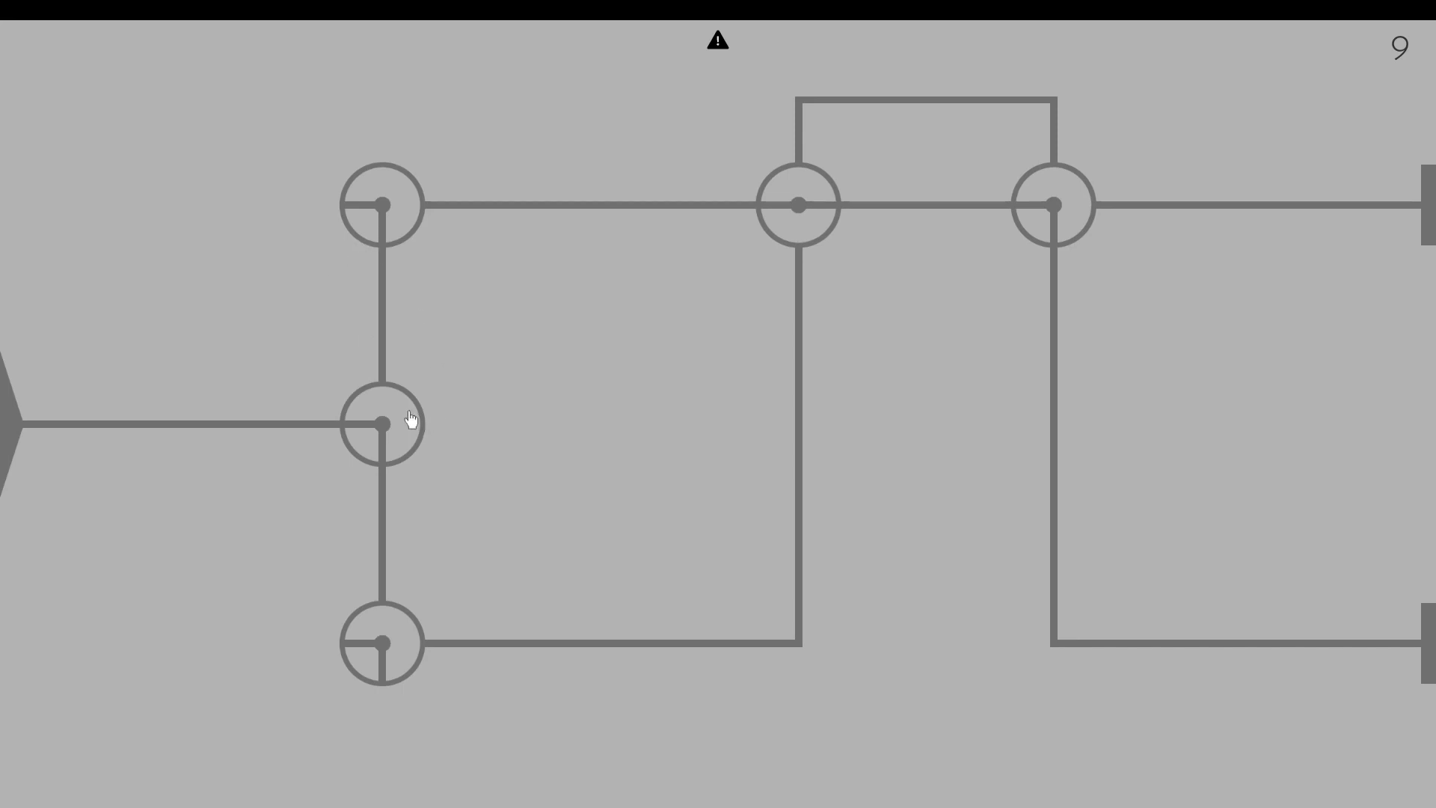
# Step: Rotate level 9's middle-left, upper and upper-right junctions toward the end terminal
pyautogui.click(375, 424)
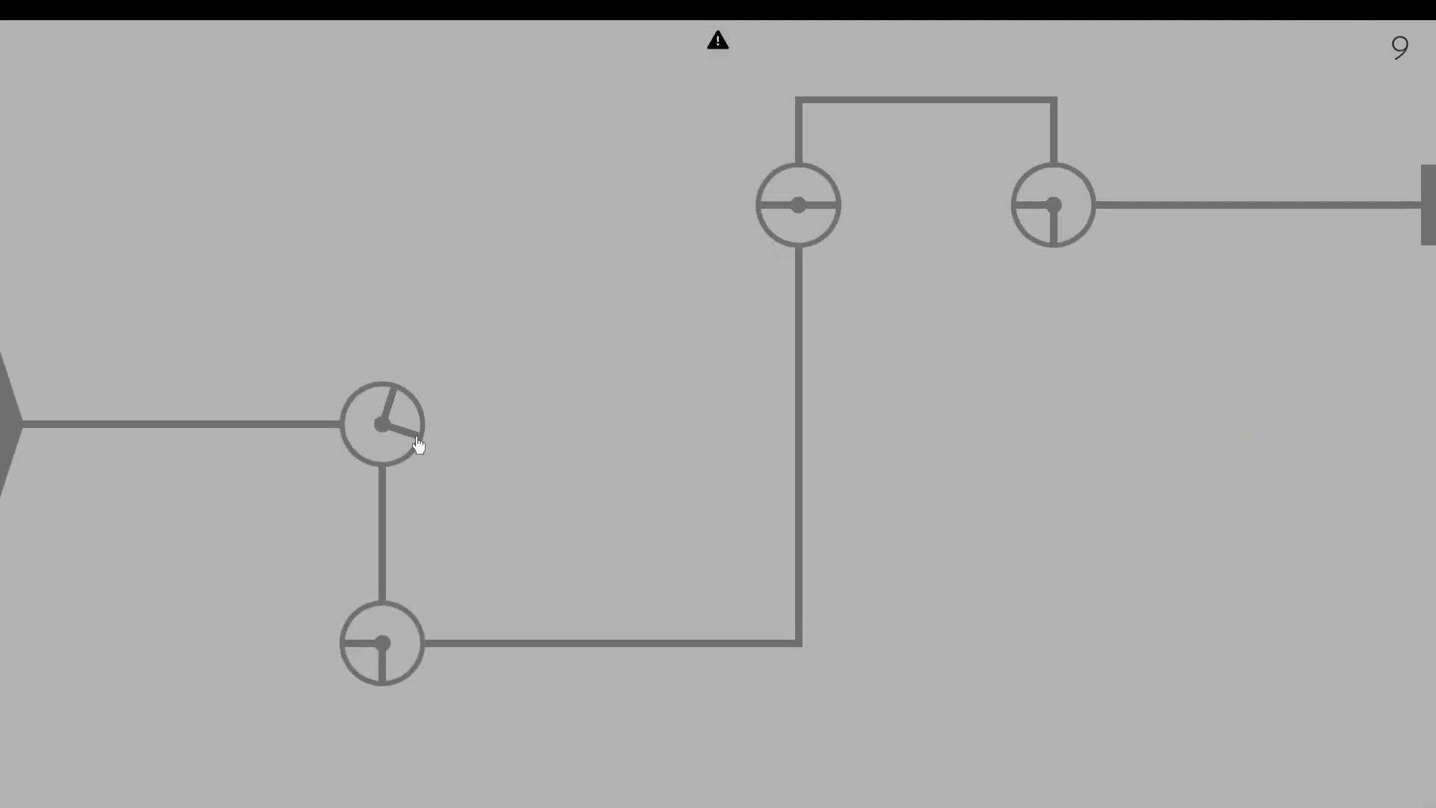
pyautogui.click(380, 423)
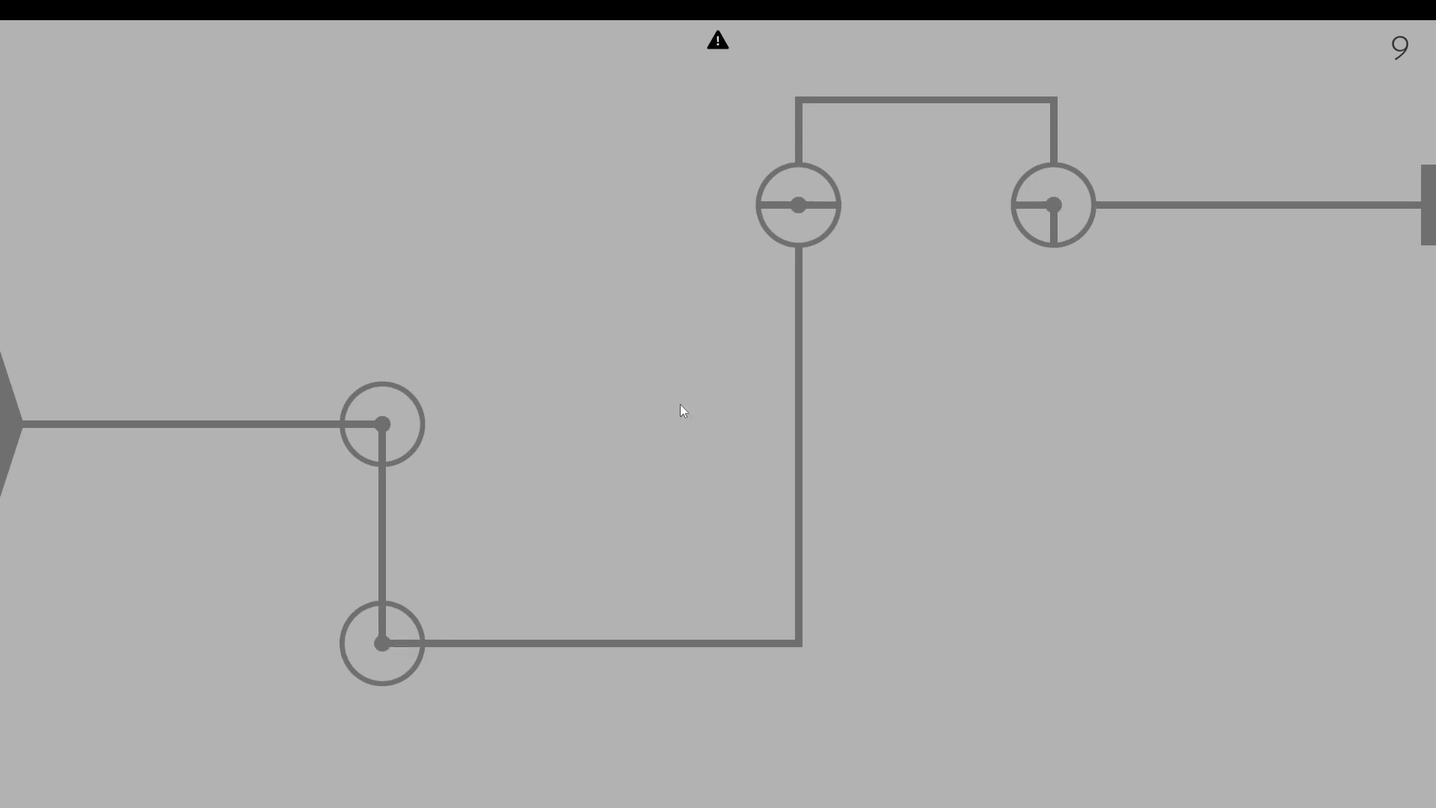
pyautogui.click(1056, 203)
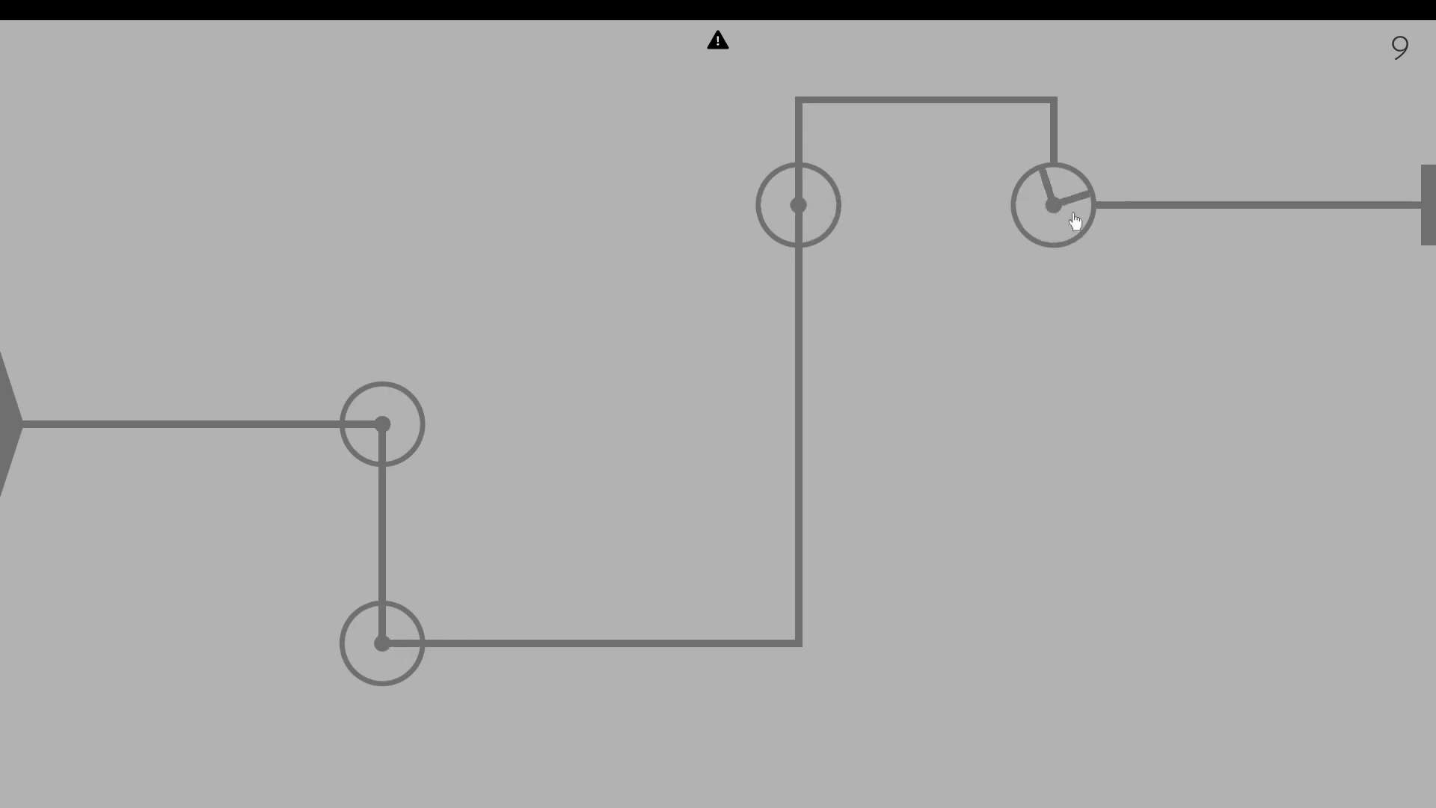
pyautogui.click(238, 501)
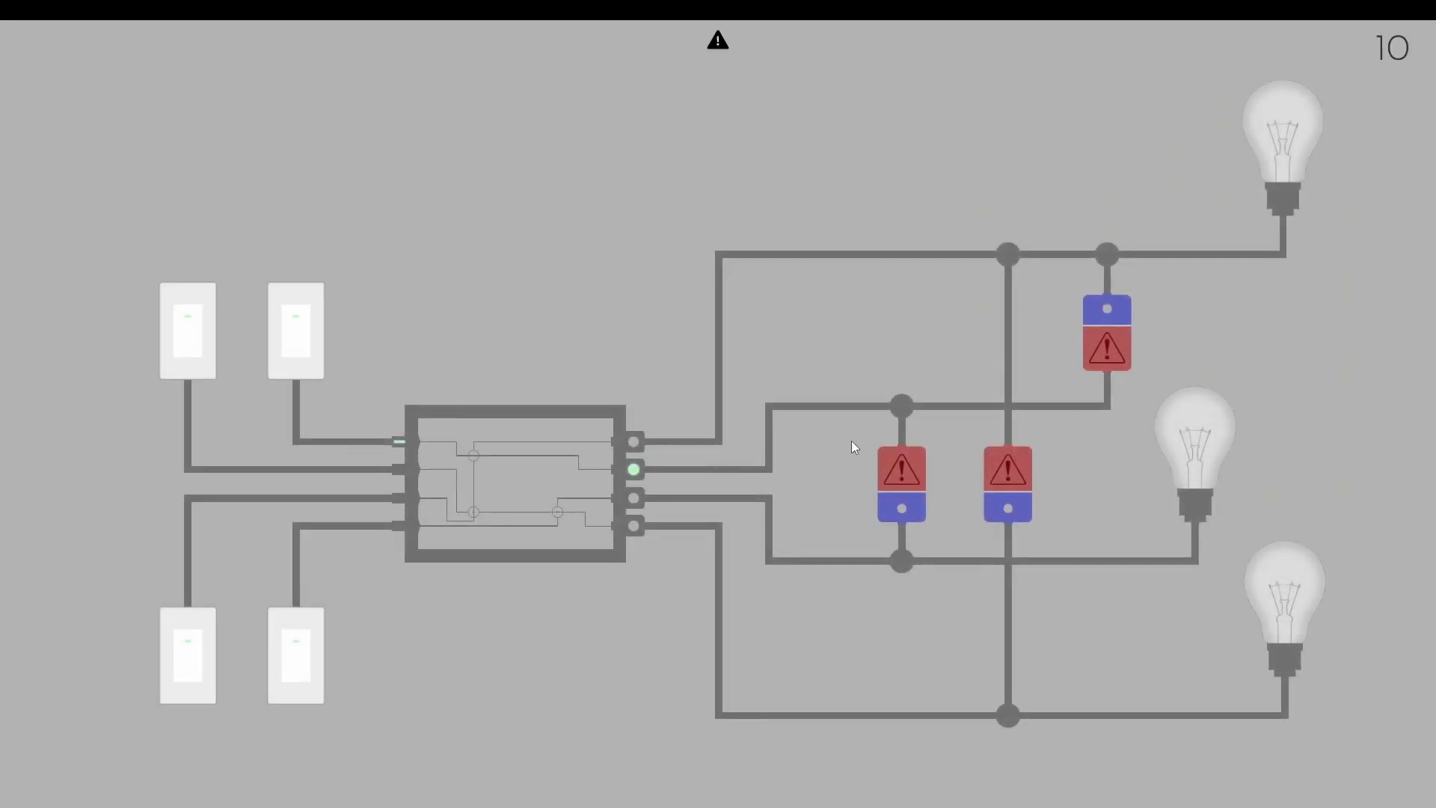
pyautogui.moveTo(518, 515)
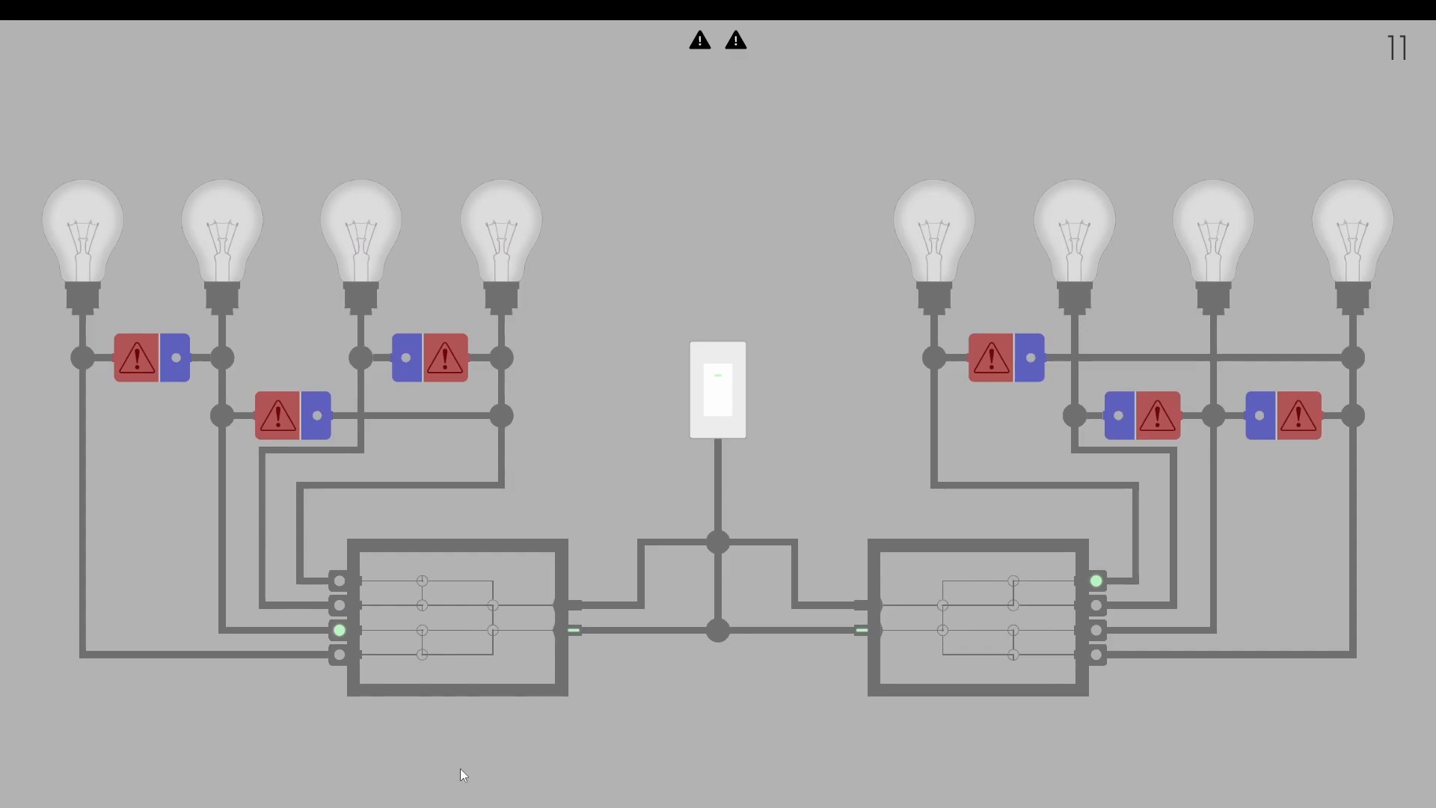
pyautogui.moveTo(446, 724)
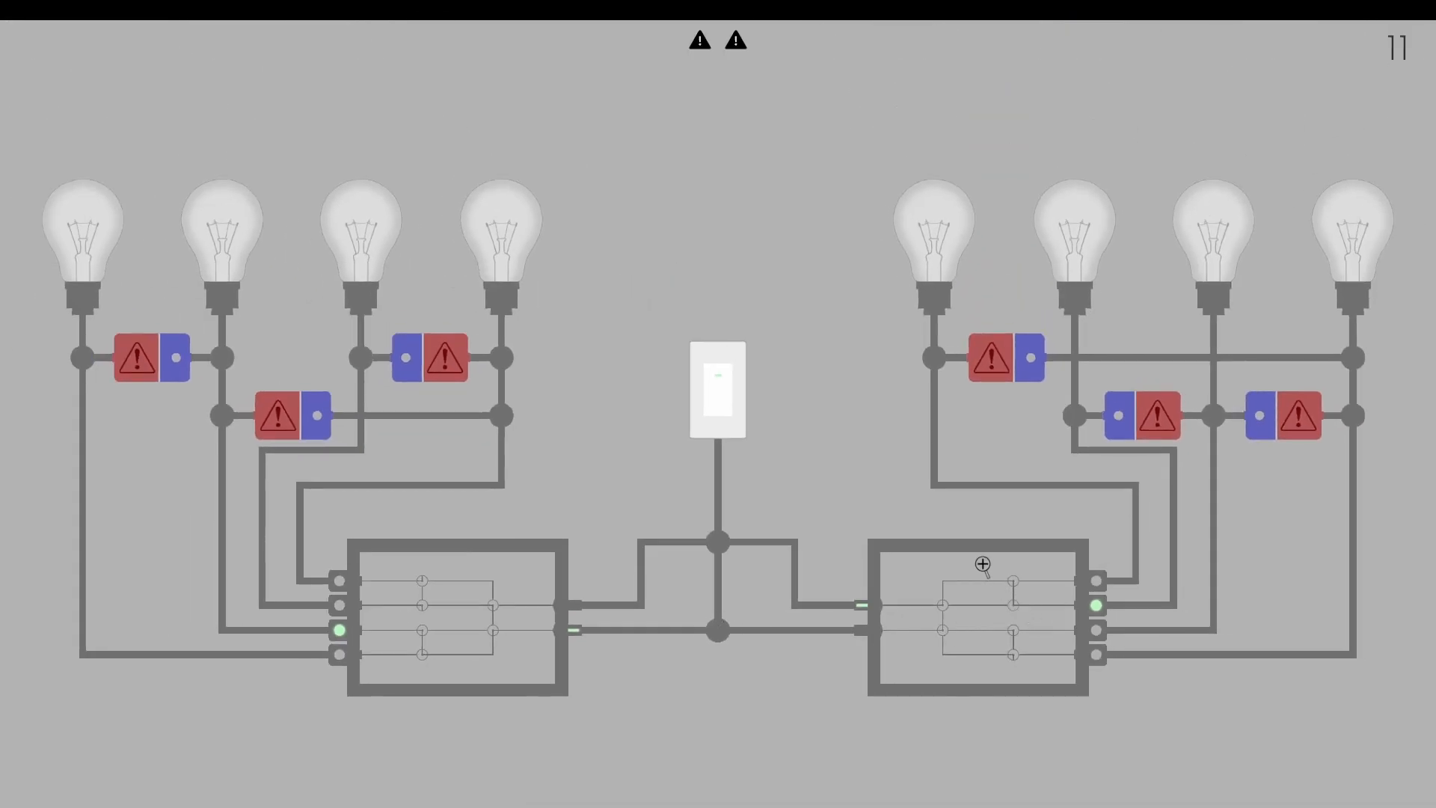
pyautogui.moveTo(540, 607)
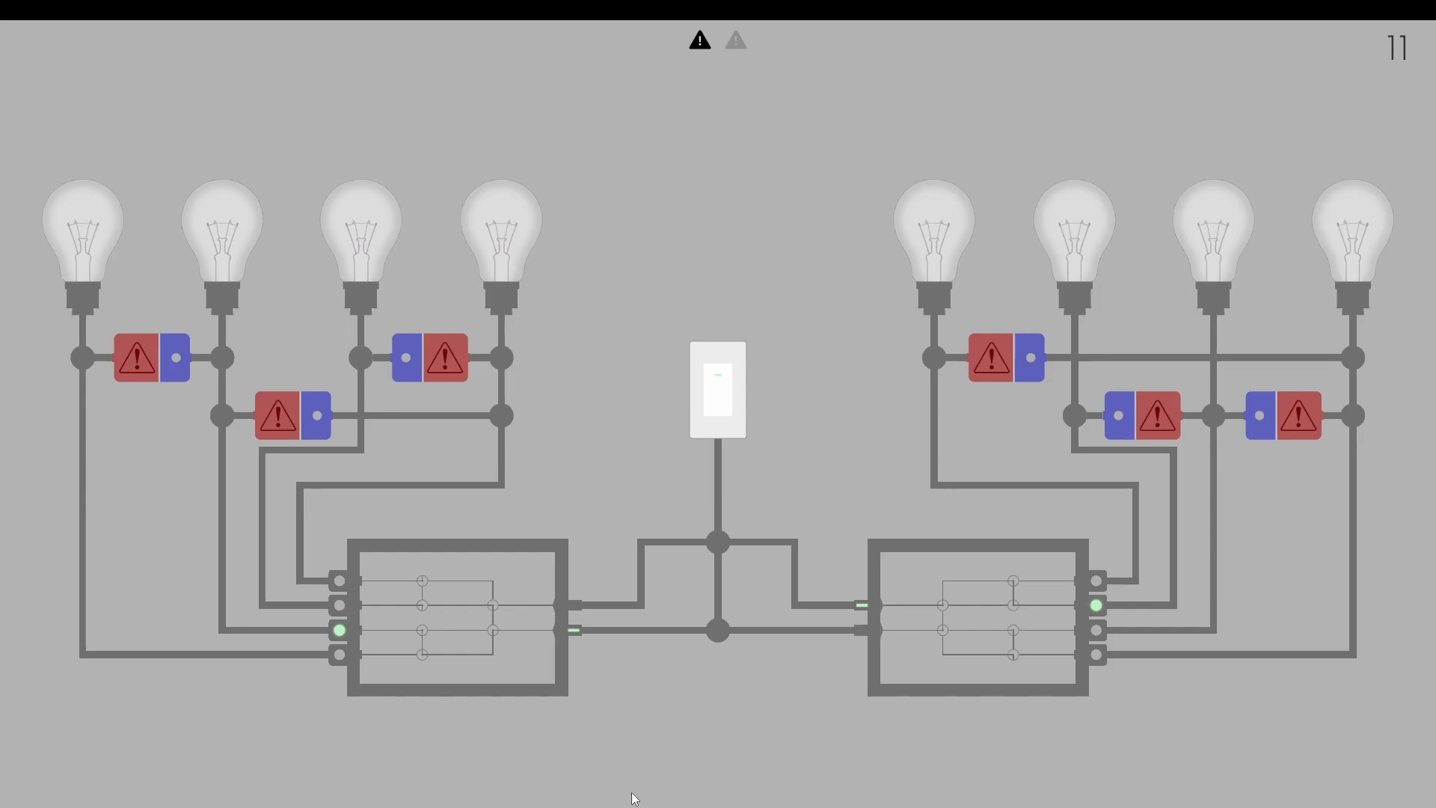
pyautogui.moveTo(586, 799)
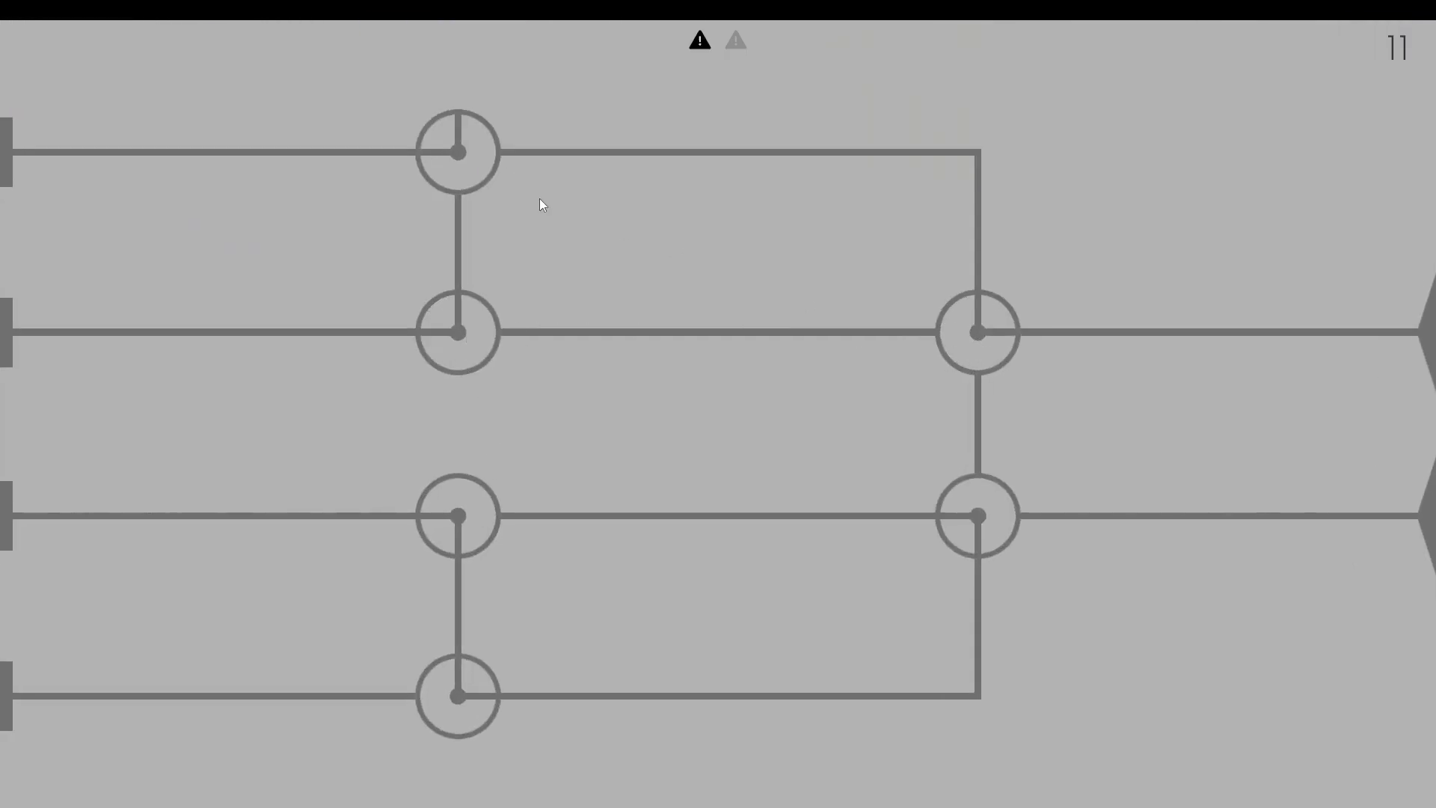
# Step: Rotate the top-left, upper-right and third-row junctions to cut all but the bottom terminal
pyautogui.click(455, 151)
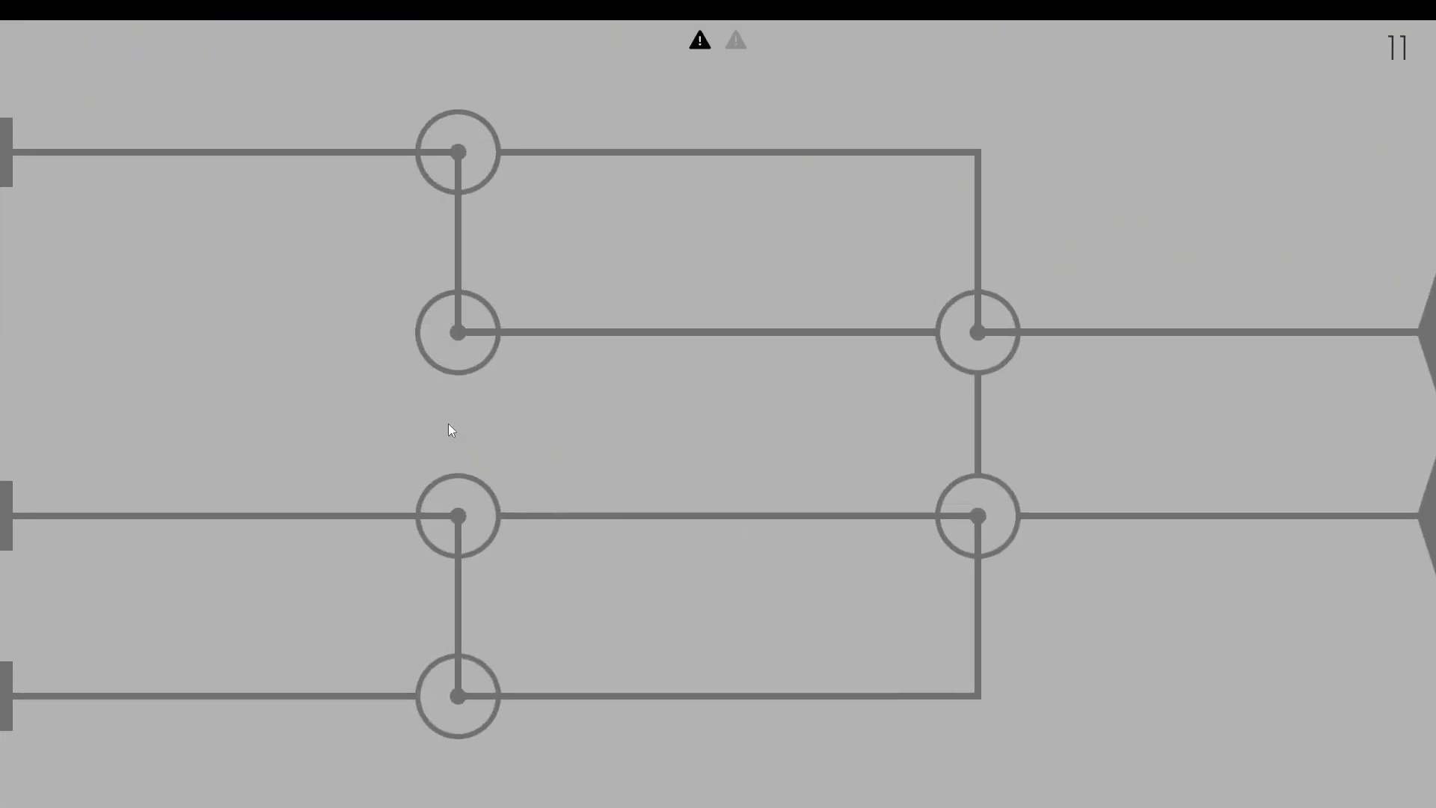
pyautogui.click(979, 332)
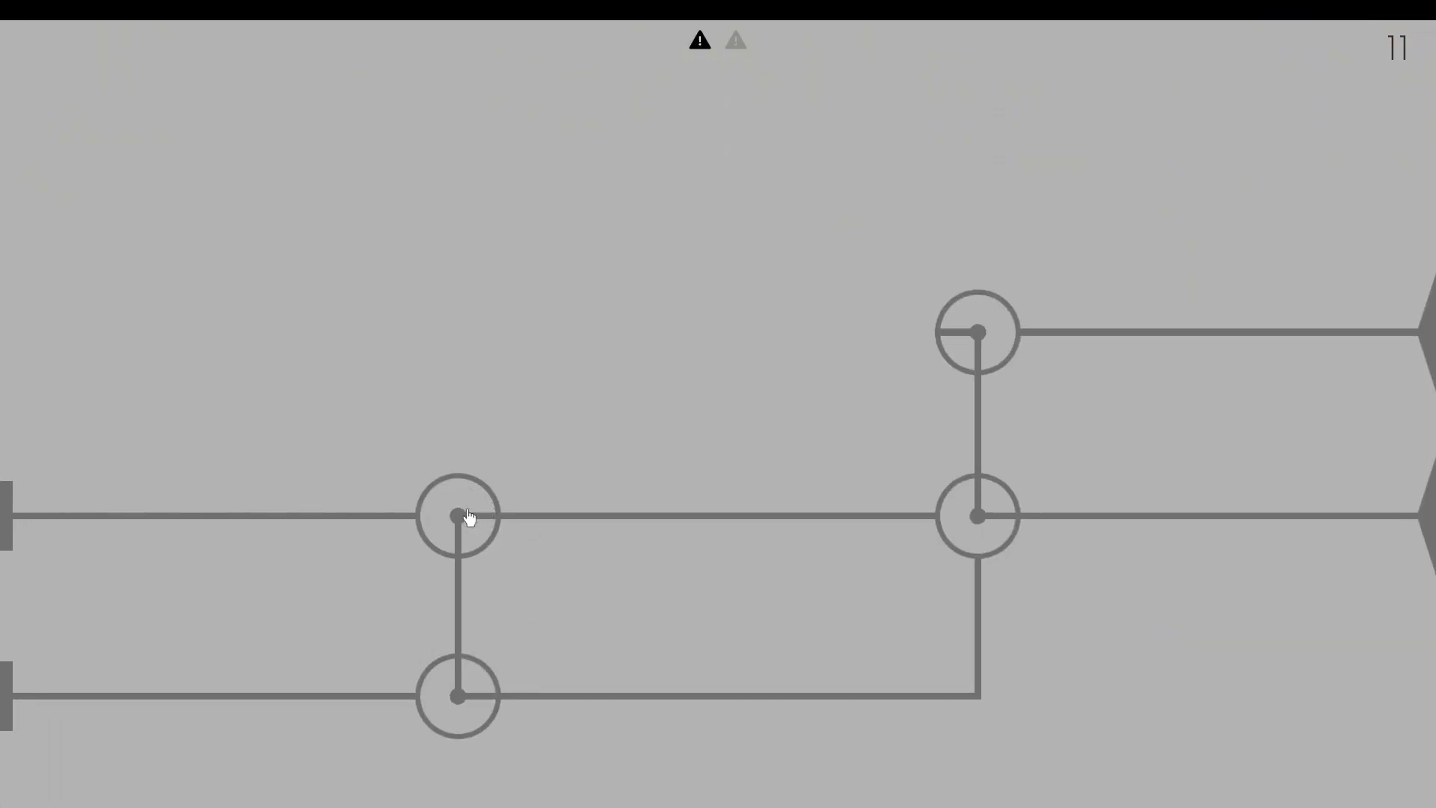
pyautogui.click(978, 515)
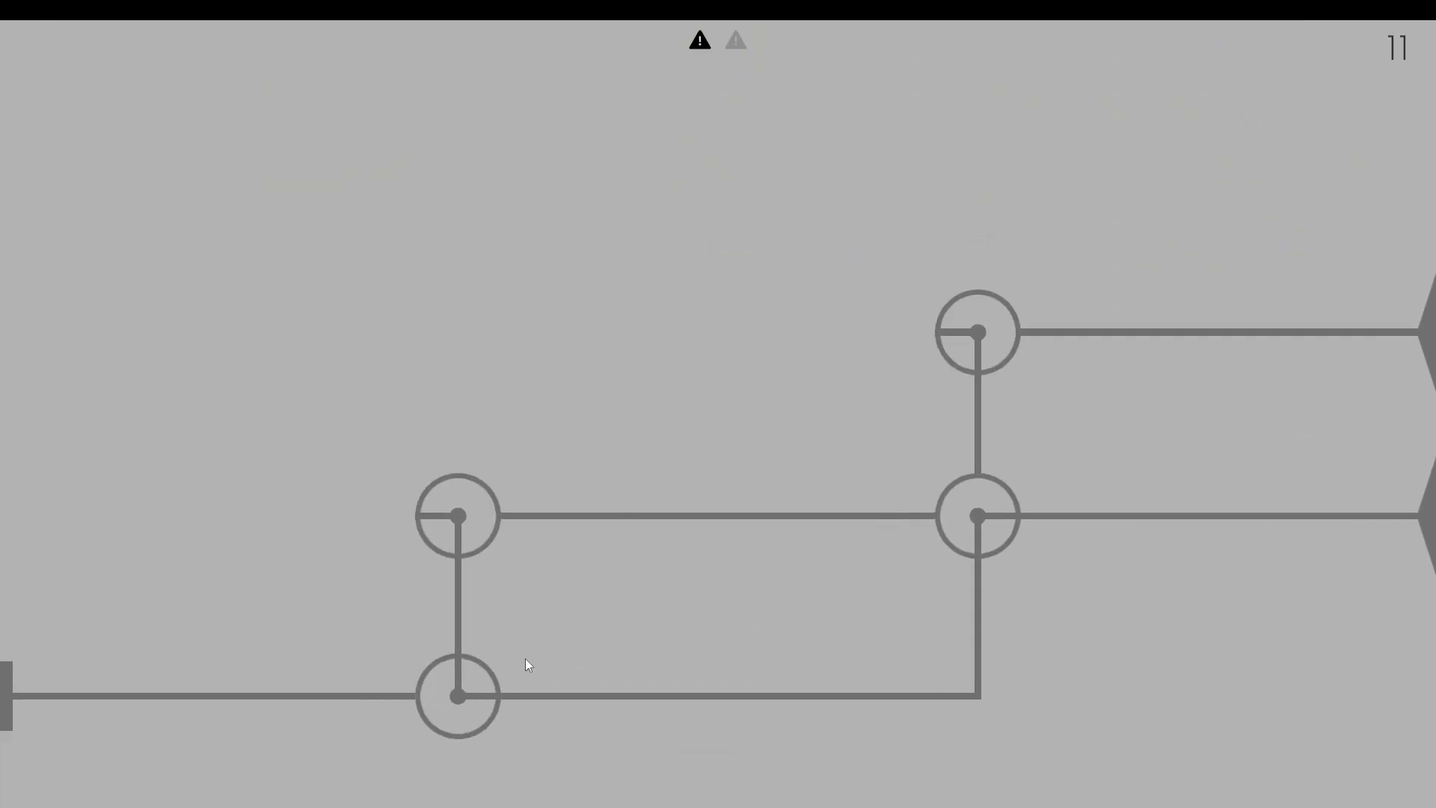
pyautogui.click(455, 515)
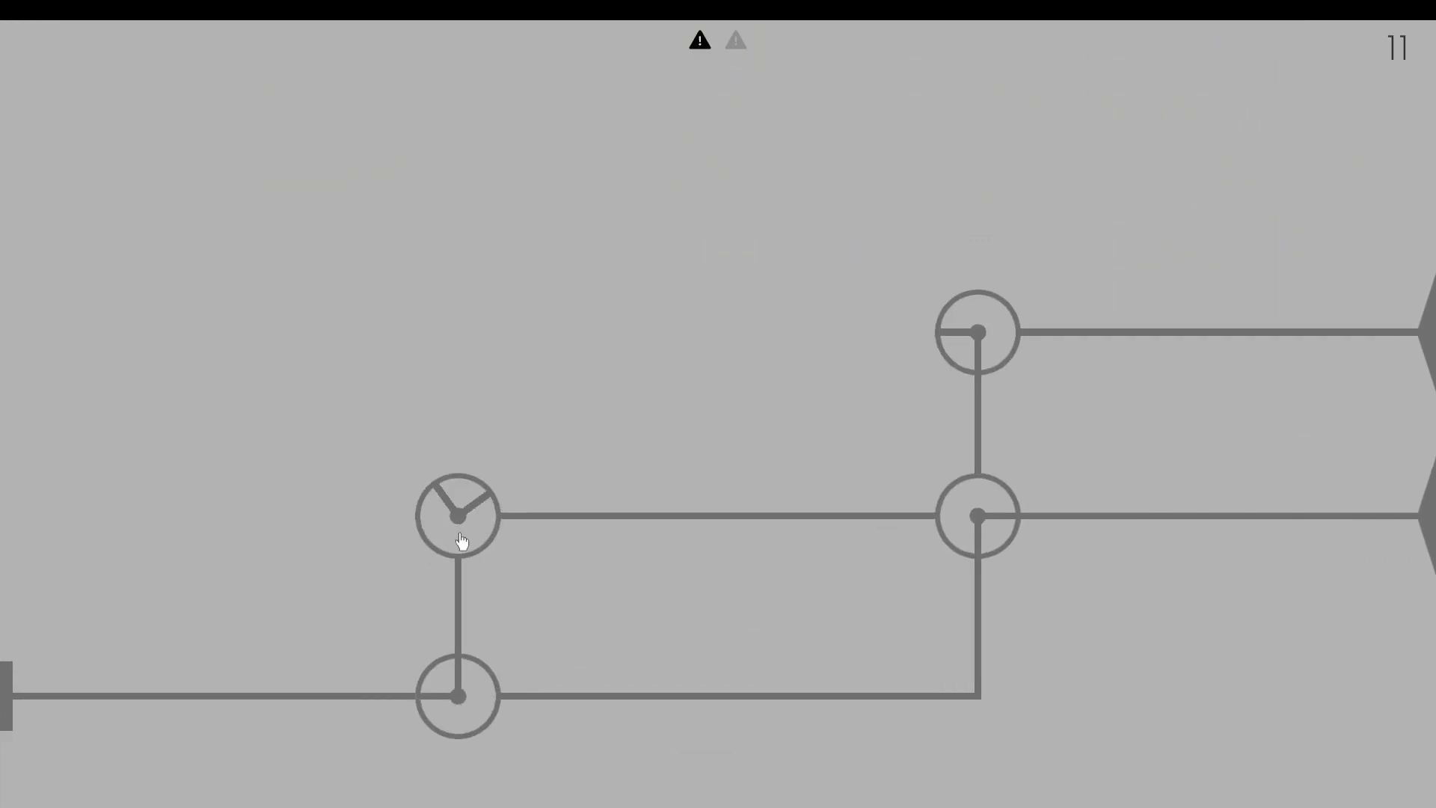
pyautogui.click(456, 515)
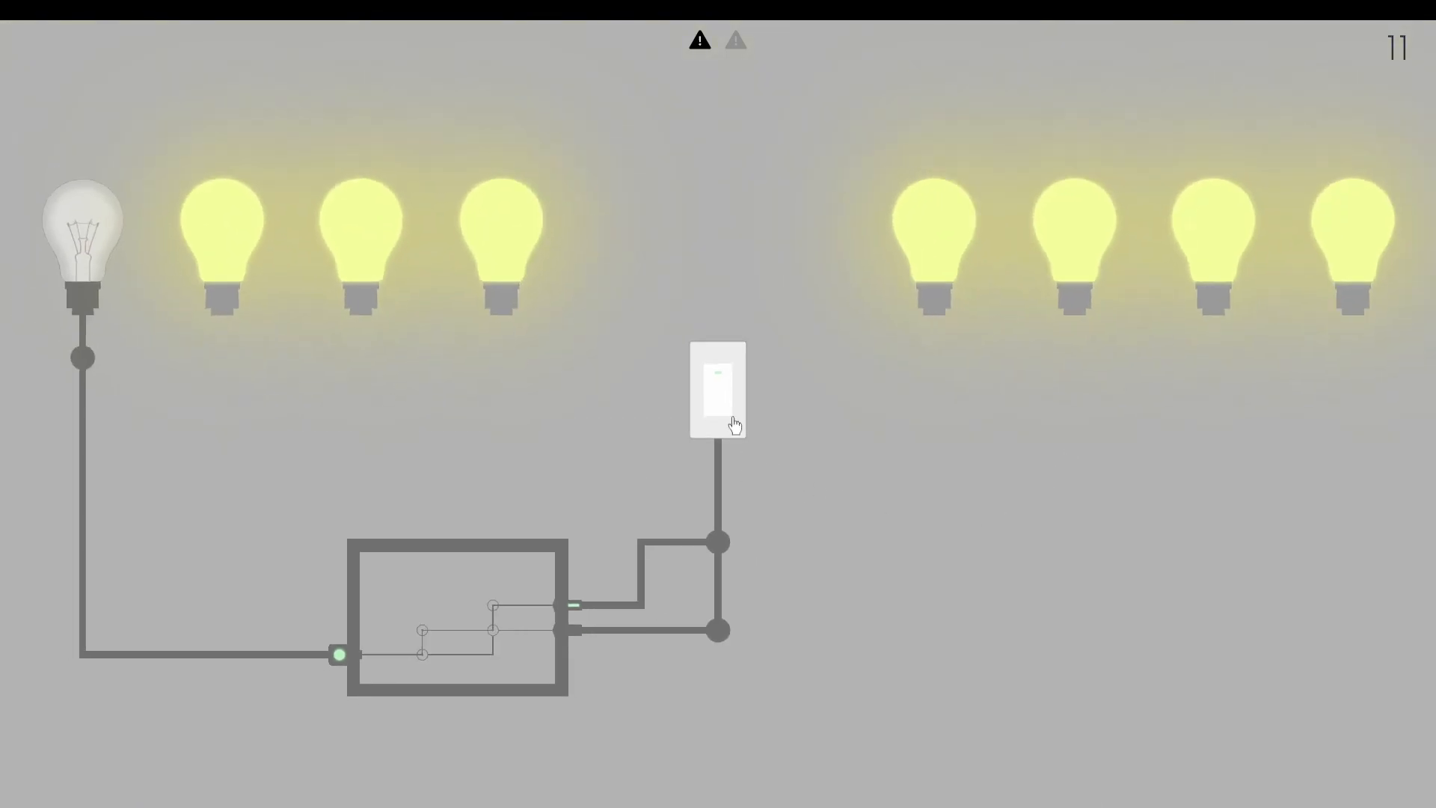
# Step: Return to the level 11 board and continue on to level 12
pyautogui.click(717, 388)
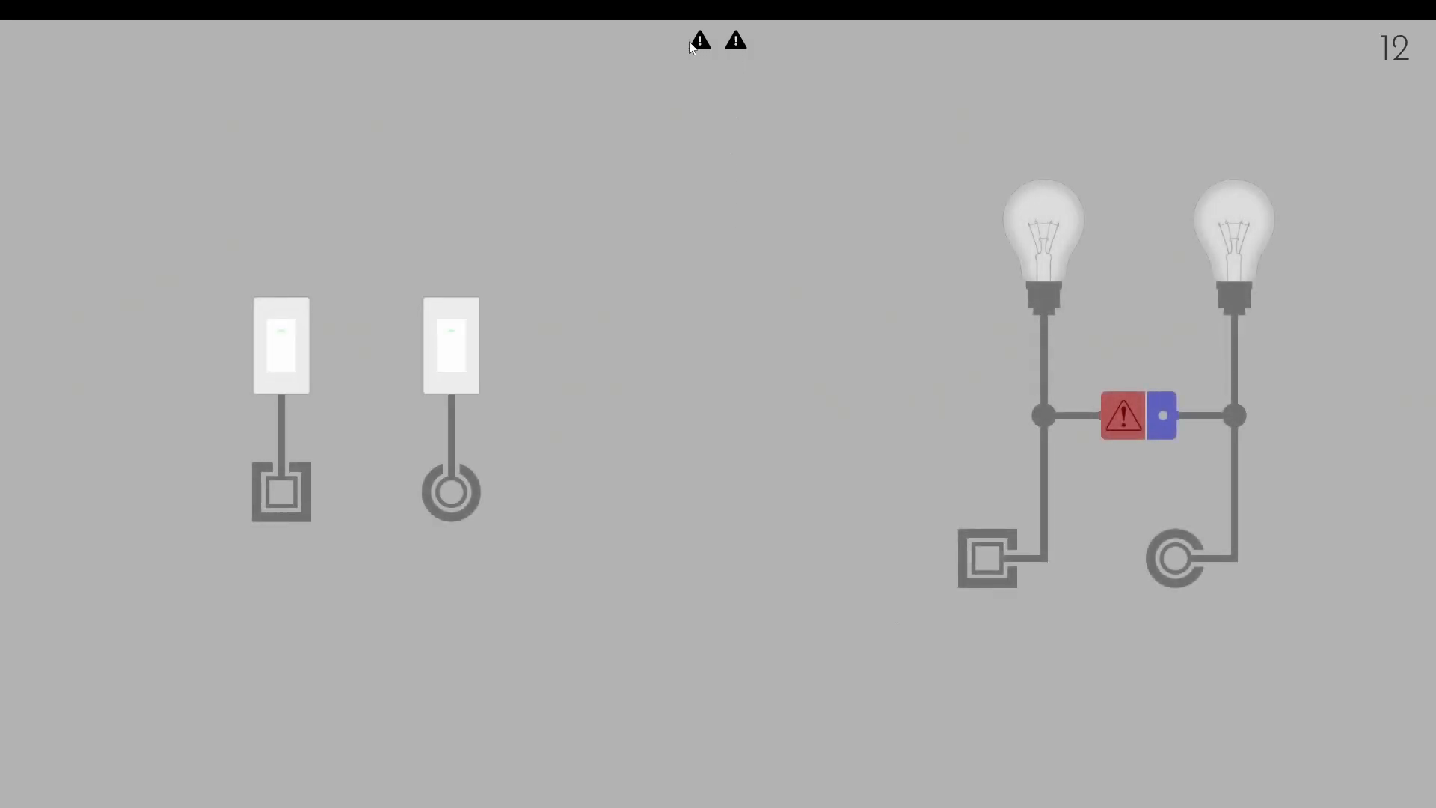
pyautogui.moveTo(208, 433)
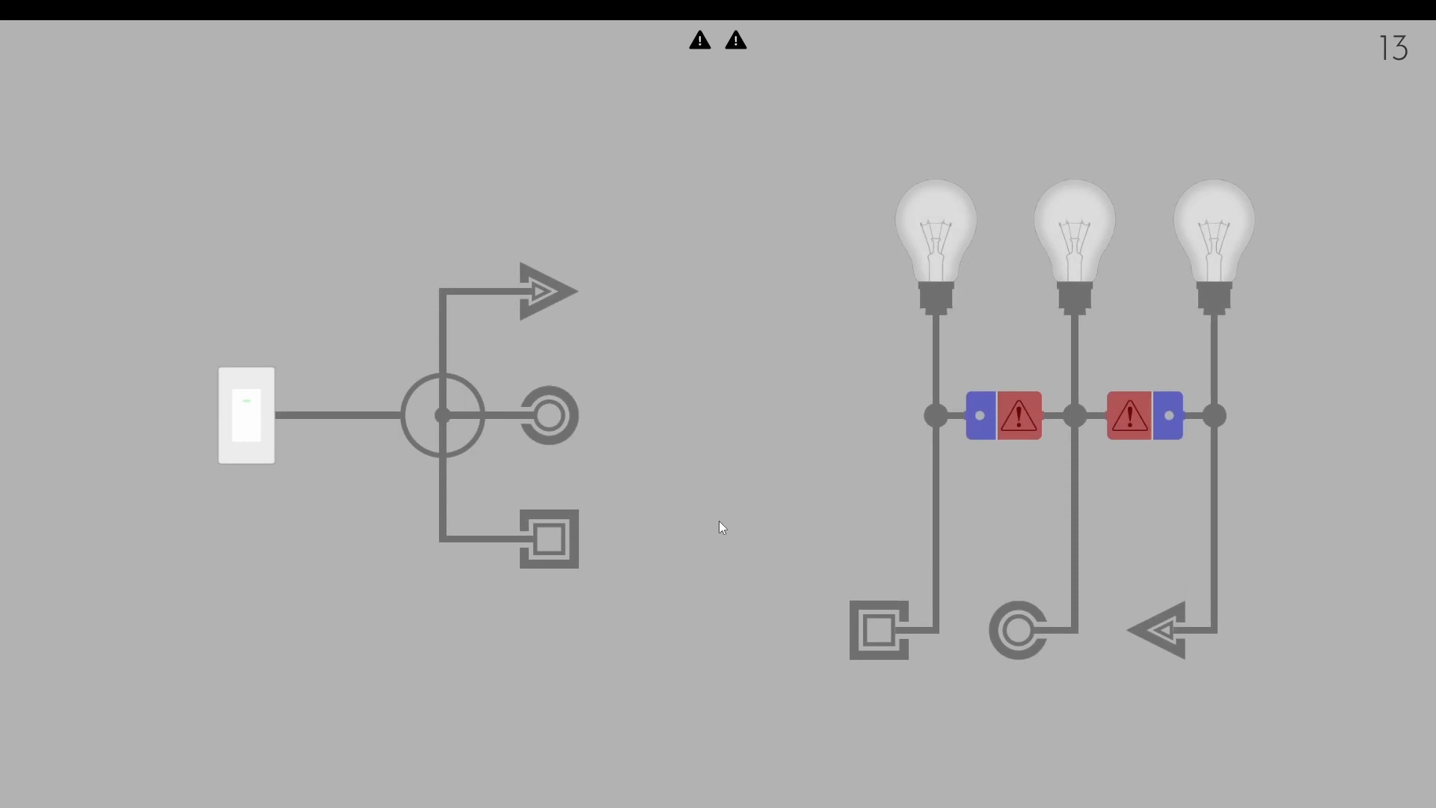
pyautogui.moveTo(808, 492)
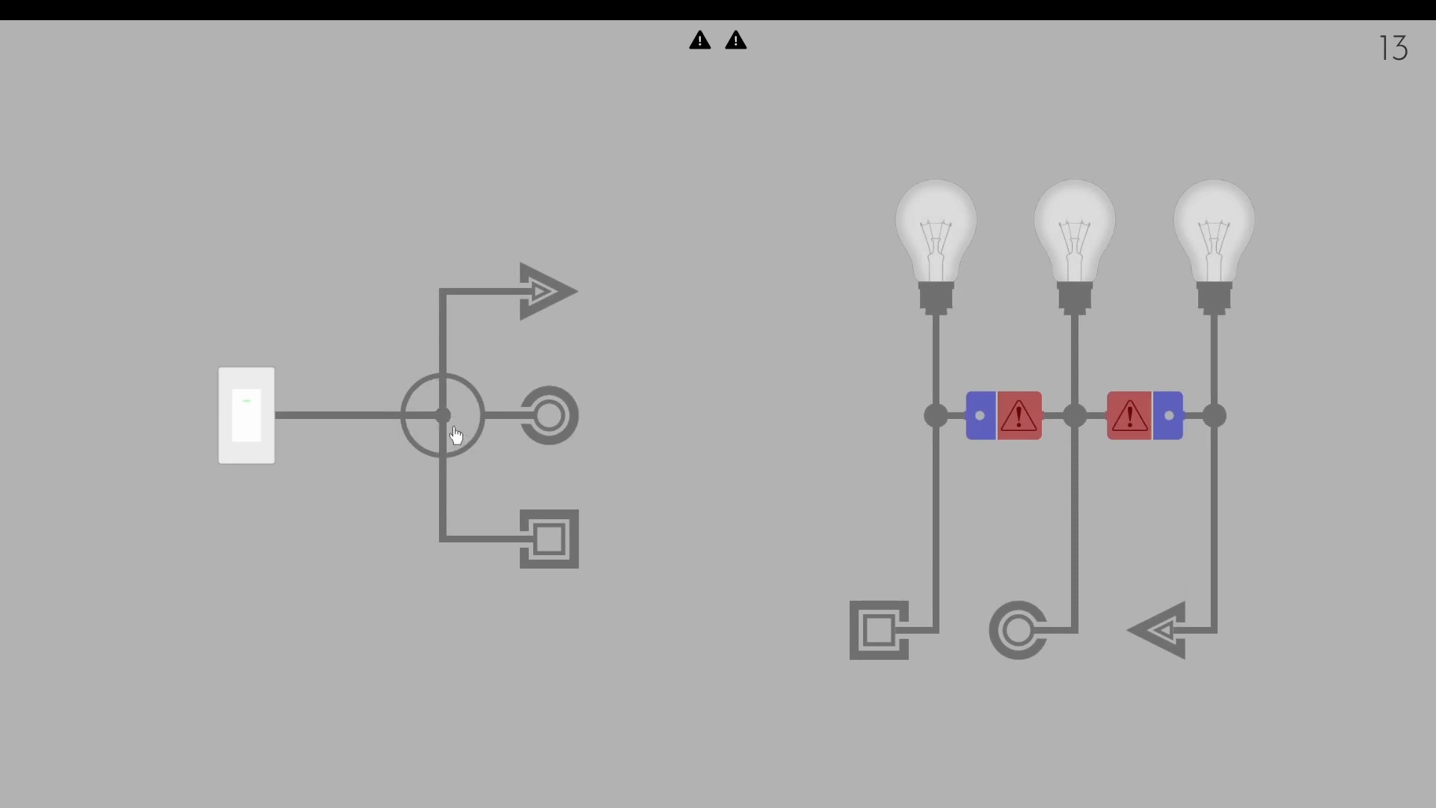
# Step: Turn level 13's junction beside the switch and power on the outer two bulbs
pyautogui.click(445, 416)
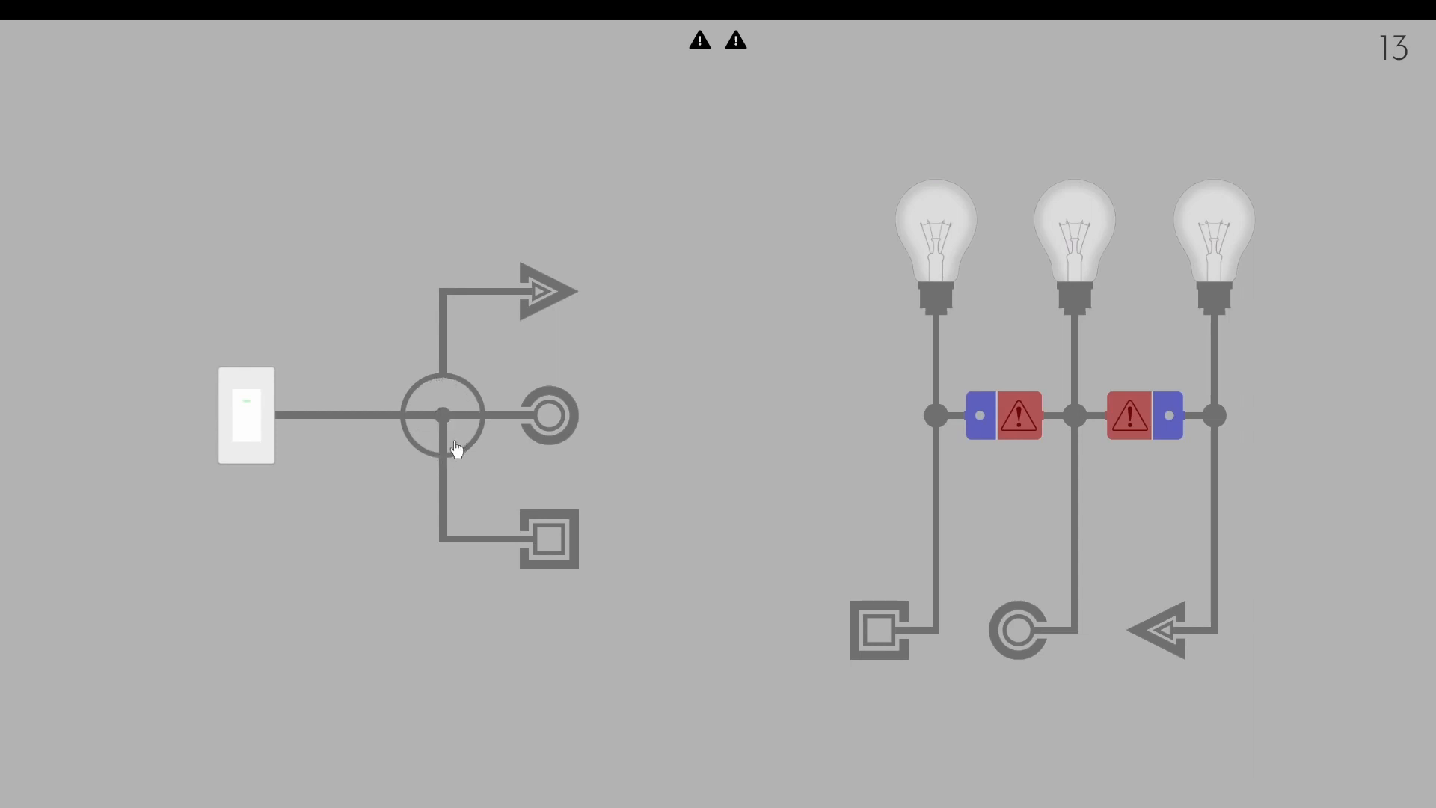
pyautogui.click(245, 416)
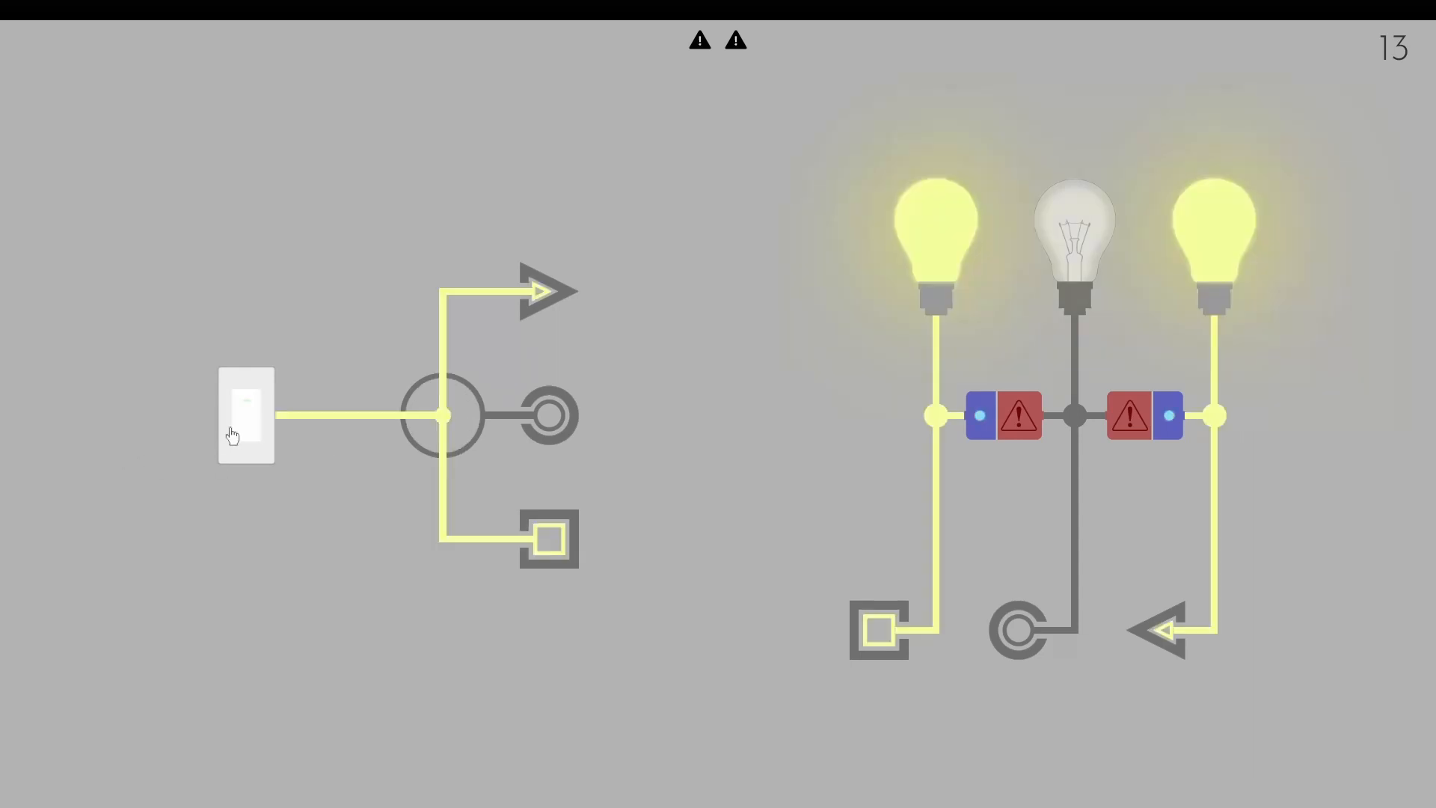
pyautogui.click(444, 415)
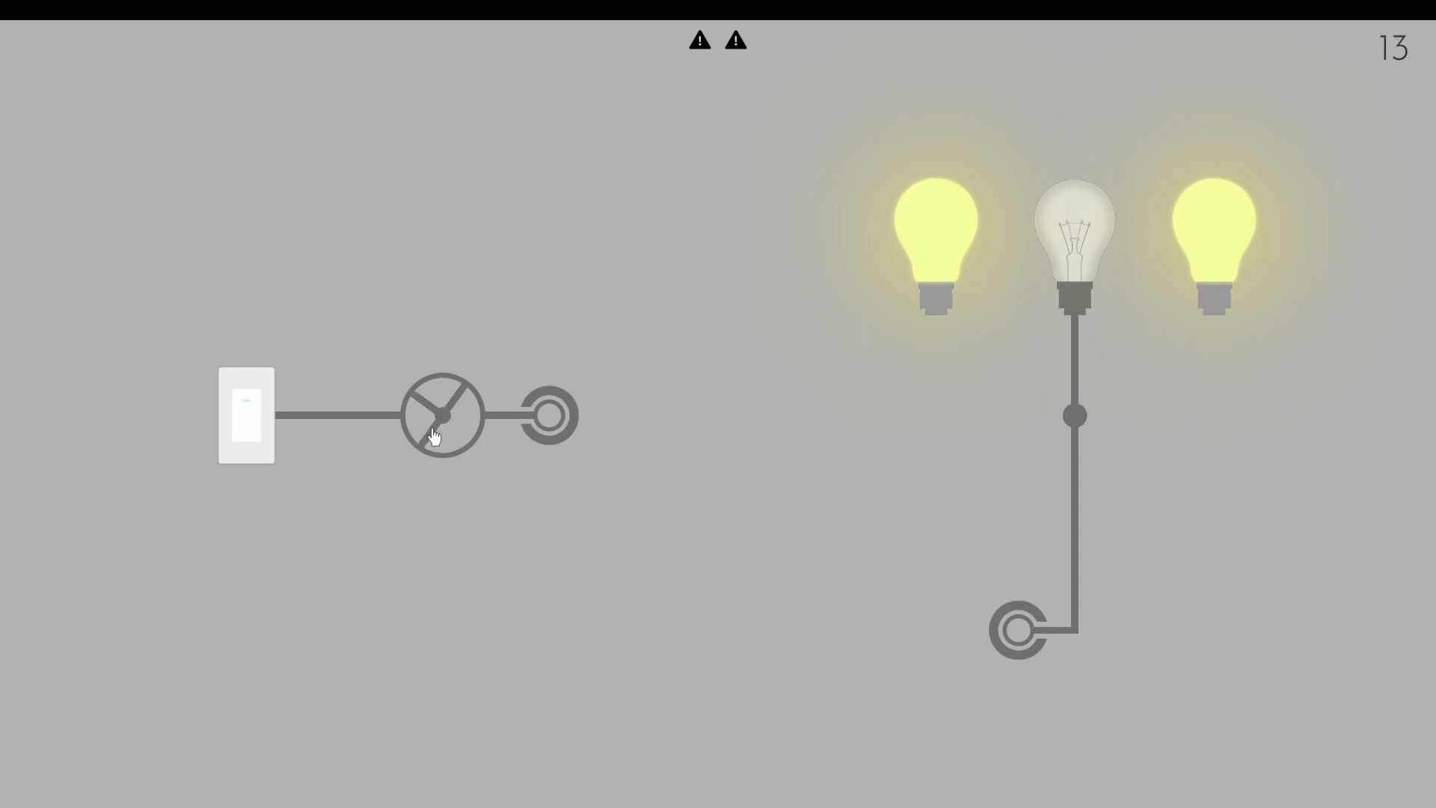